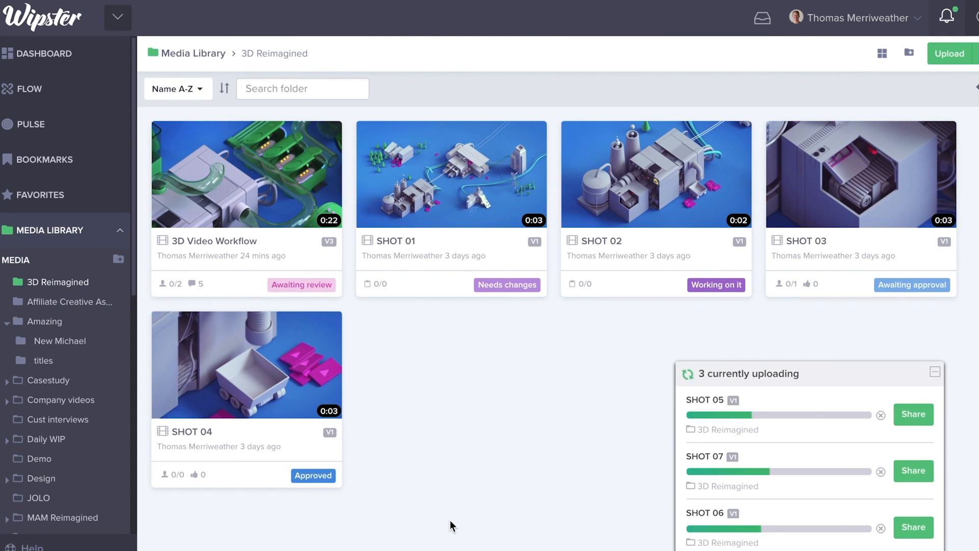
- Open the 3D Video Workflow video and comment praising its transition with a heart-eyes emoji
{"action": "left_click", "coordinate": [245, 173]}
{"action": "type", "text": "Love the tran"}
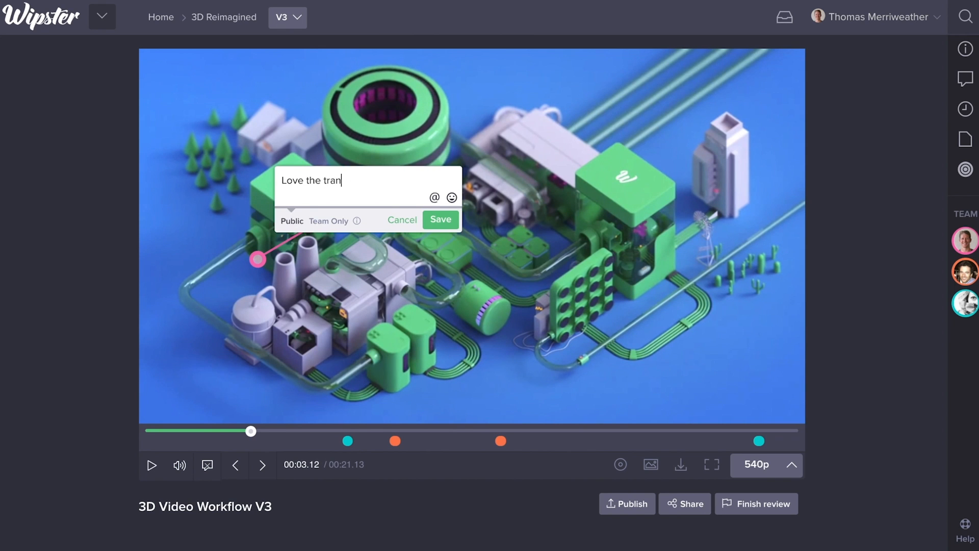
{"action": "type", "text": "sition :heart_eyes:"}
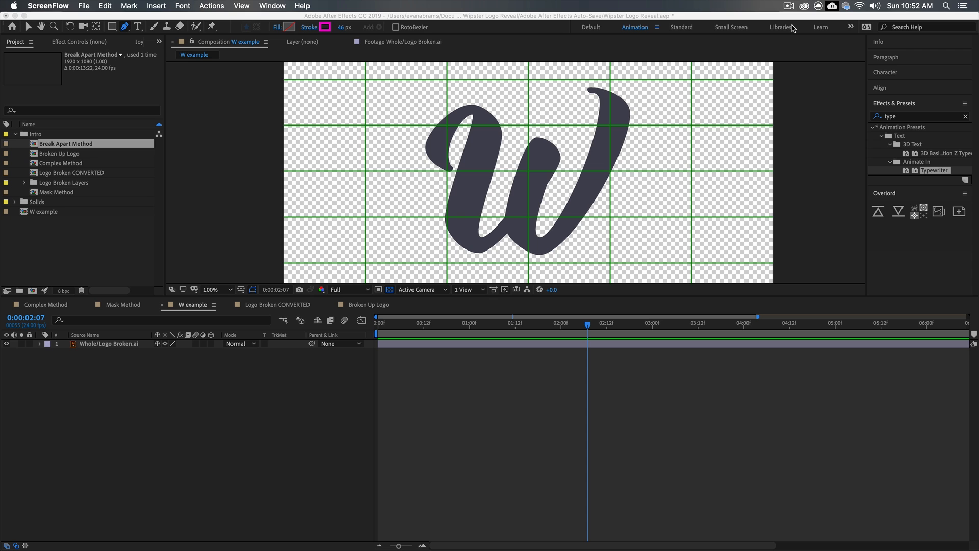
{"action": "mouse_move", "coordinate": [405, 171]}
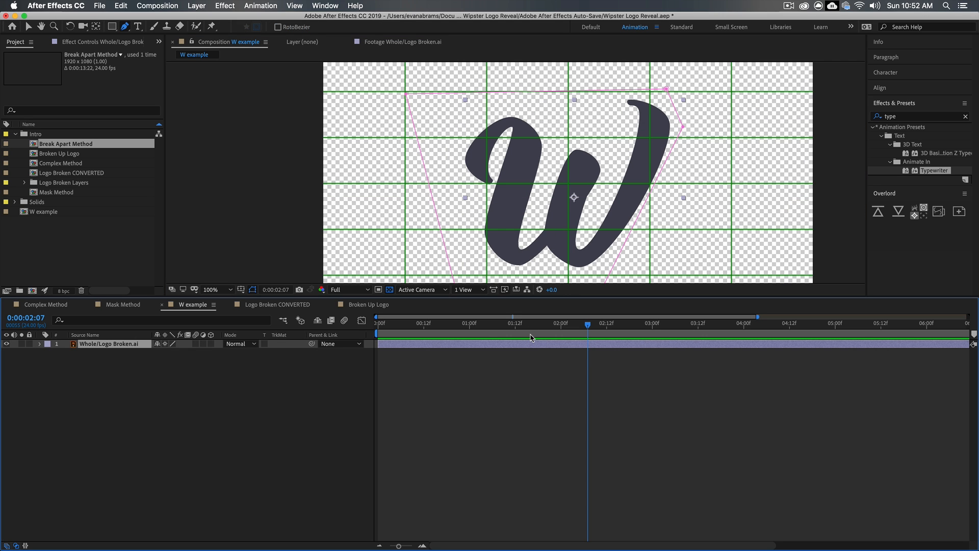
- Pen-draw a magenta stroke path along the W, from its first curve to the top-right tip
{"action": "left_click", "coordinate": [210, 289]}
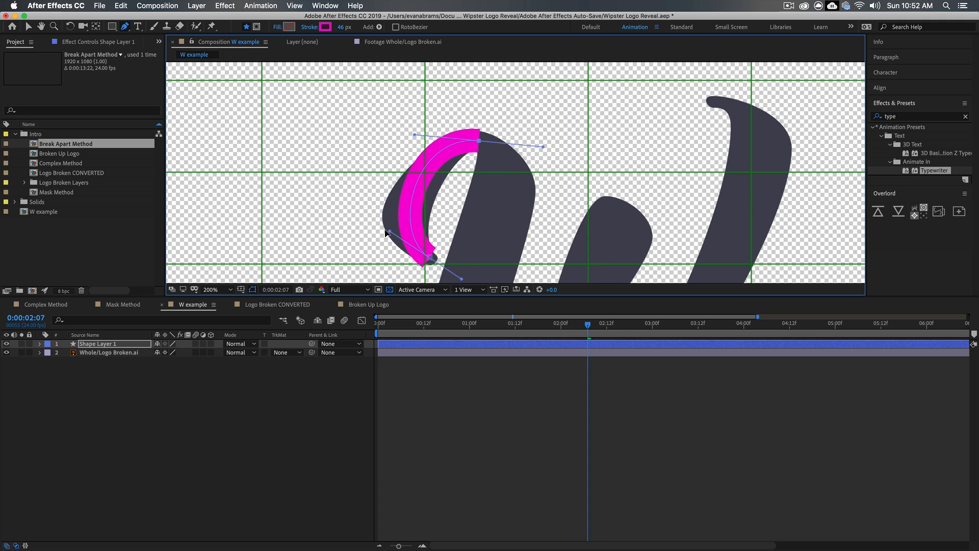
{"action": "left_click", "coordinate": [212, 289]}
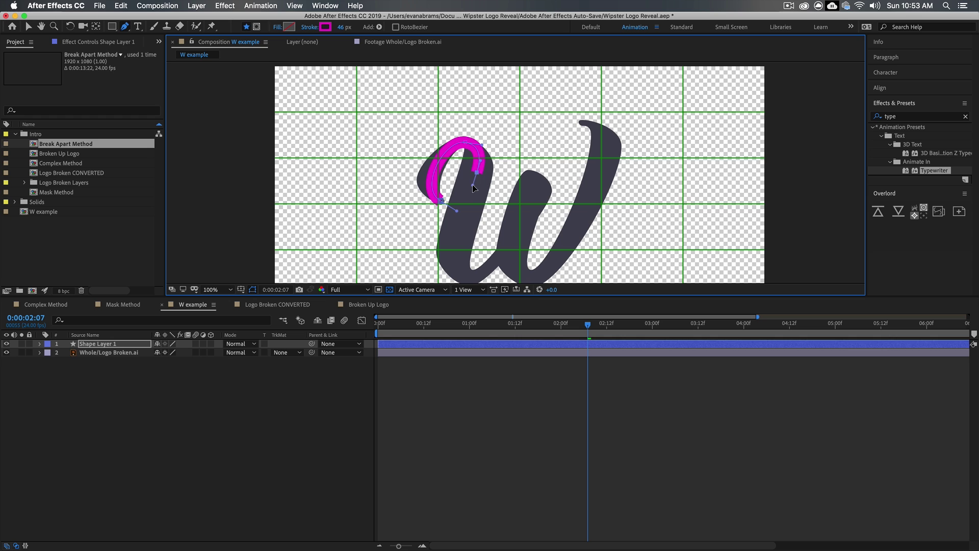
{"action": "left_click", "coordinate": [221, 289]}
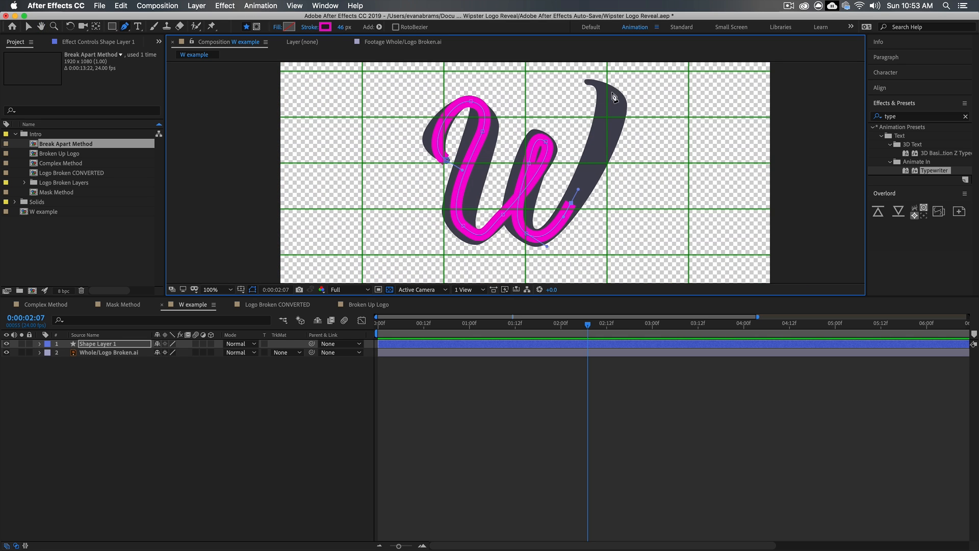
{"action": "left_click", "coordinate": [211, 289]}
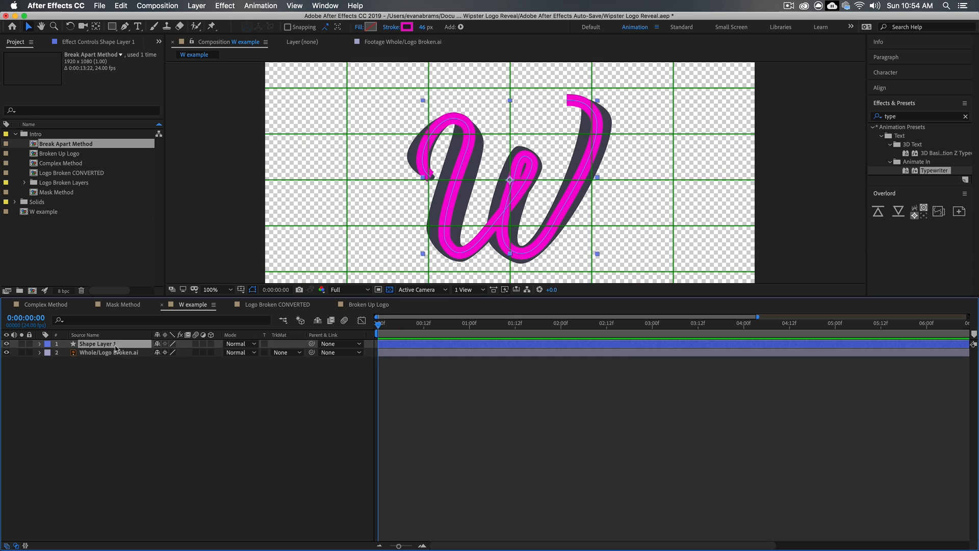
- Add Trim Paths, keyframe End from 0% to 100%, and easy-ease the keyframes
{"action": "left_click", "coordinate": [206, 352]}
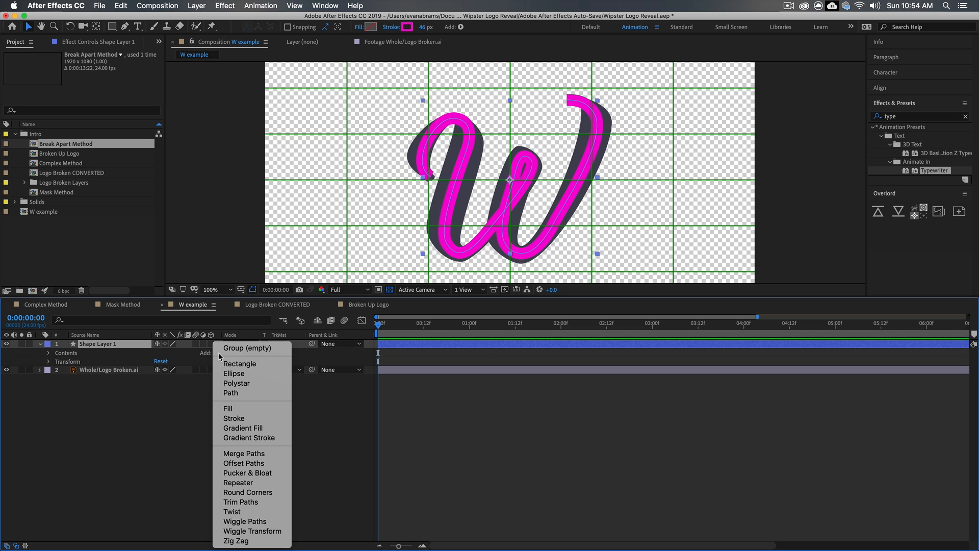
{"action": "left_click", "coordinate": [240, 502]}
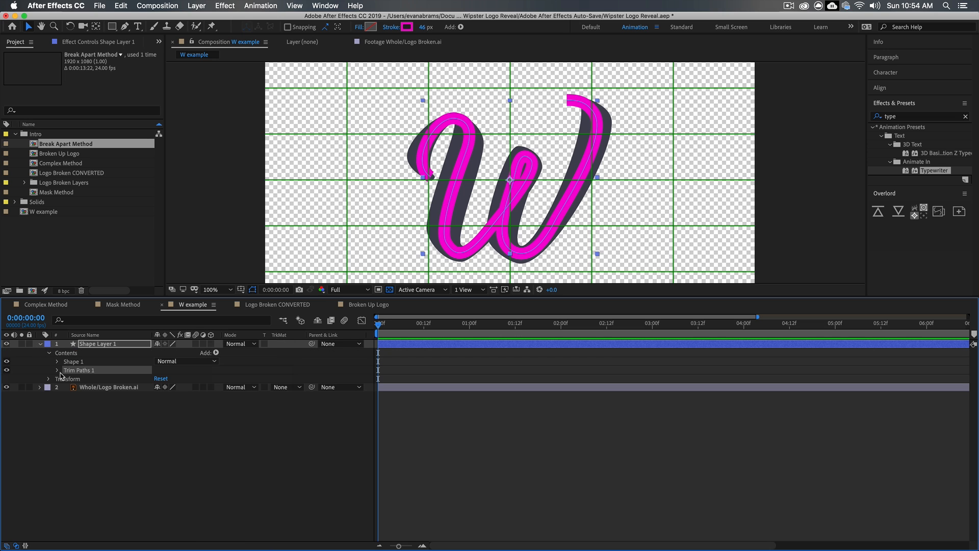
{"action": "left_click", "coordinate": [56, 370]}
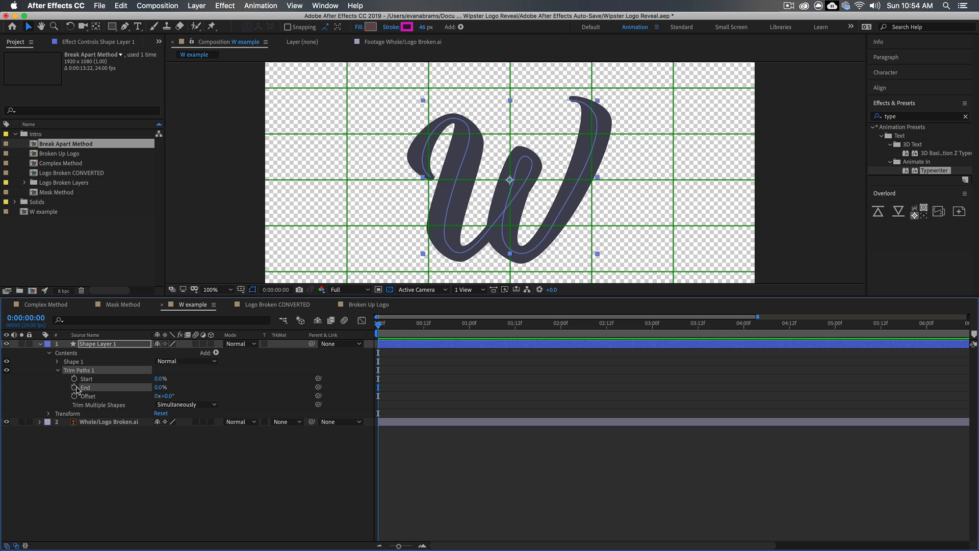
{"action": "left_click", "coordinate": [74, 387]}
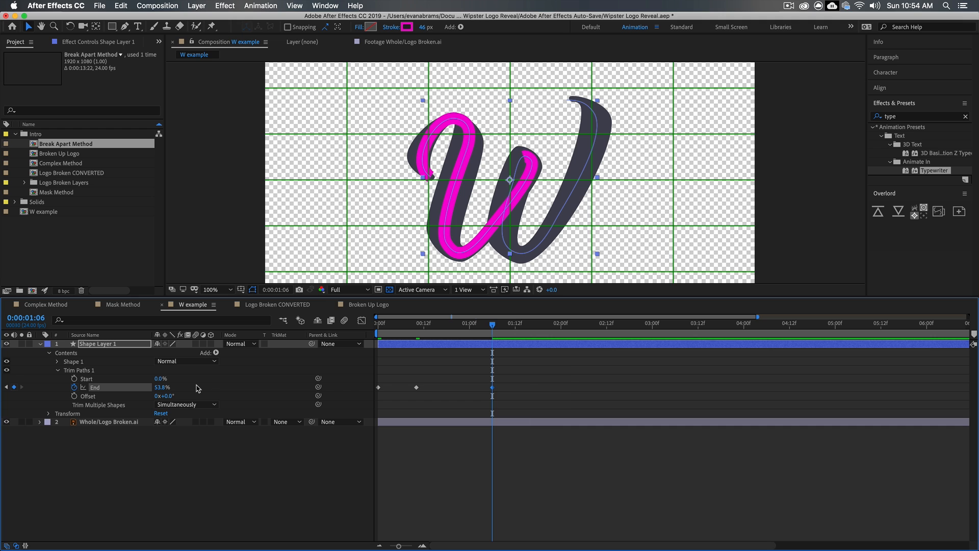
{"action": "left_click", "coordinate": [568, 323]}
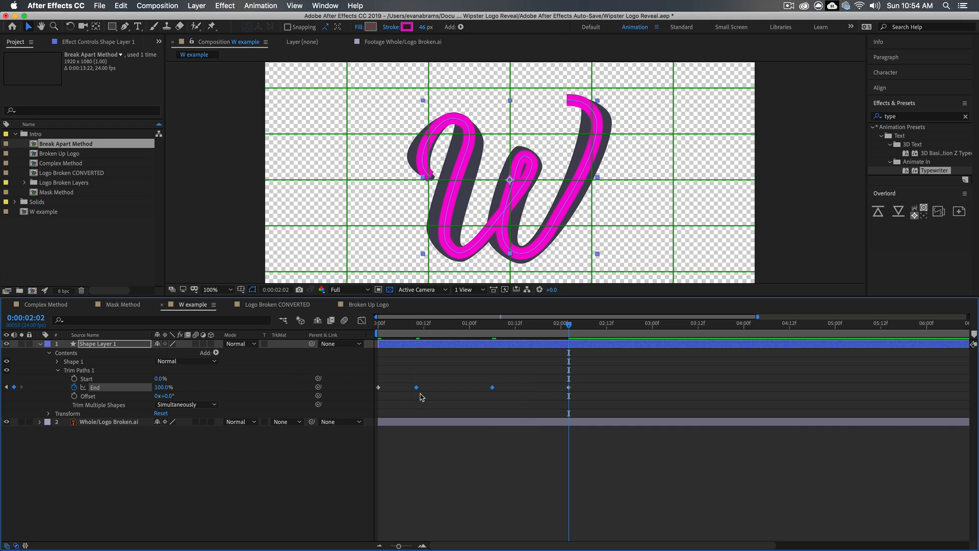
{"action": "left_click", "coordinate": [378, 323]}
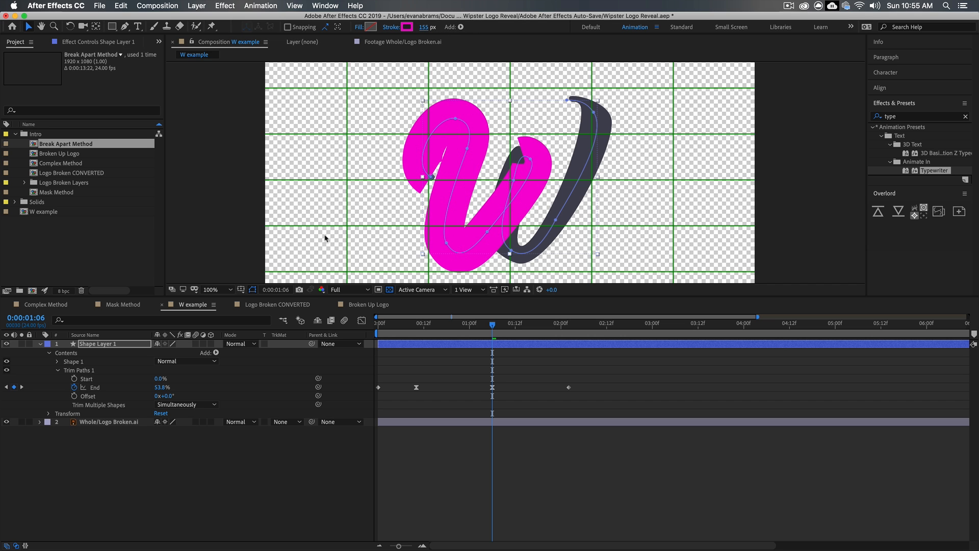
- Set Stroke 1's Line Cap to Round Cap and Line Join to Round Join
{"action": "left_click", "coordinate": [48, 361]}
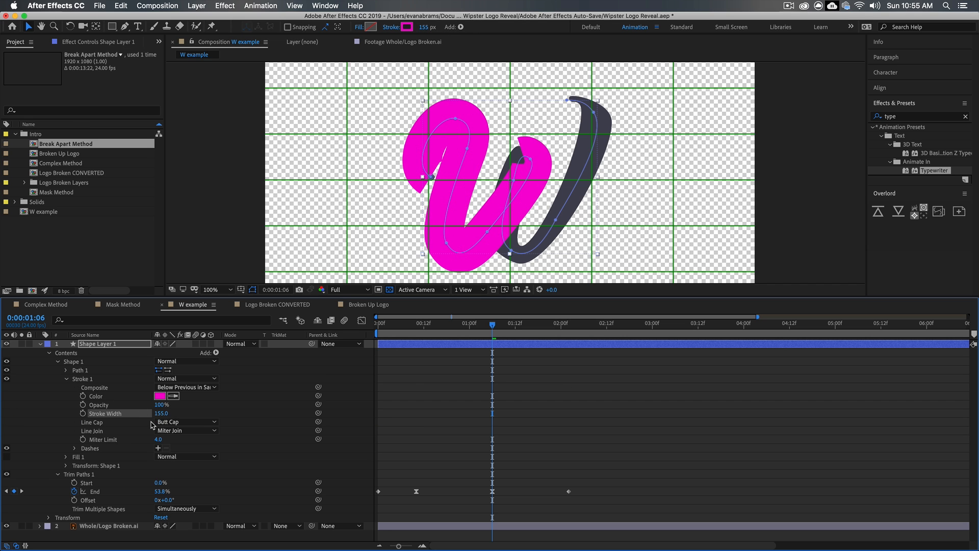
{"action": "left_click", "coordinate": [186, 422]}
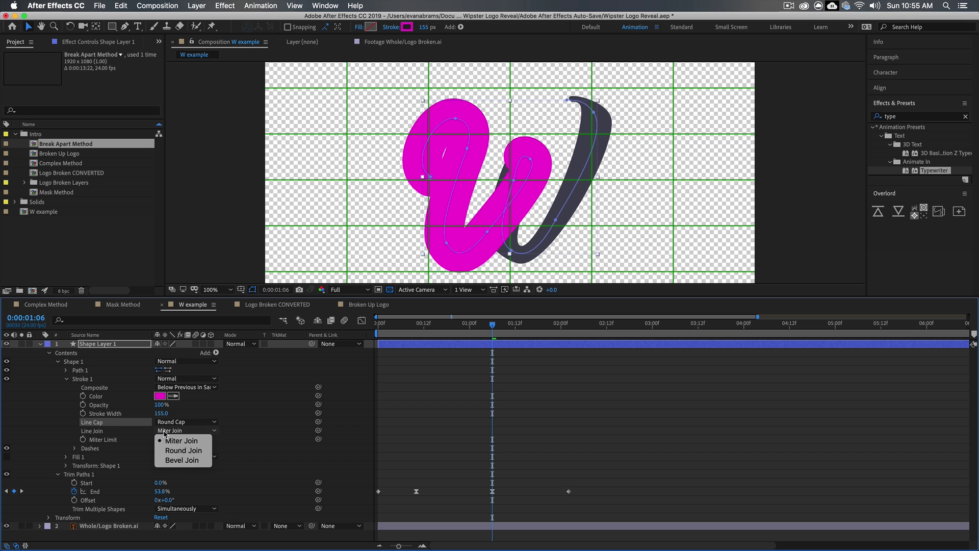
{"action": "left_click", "coordinate": [183, 450]}
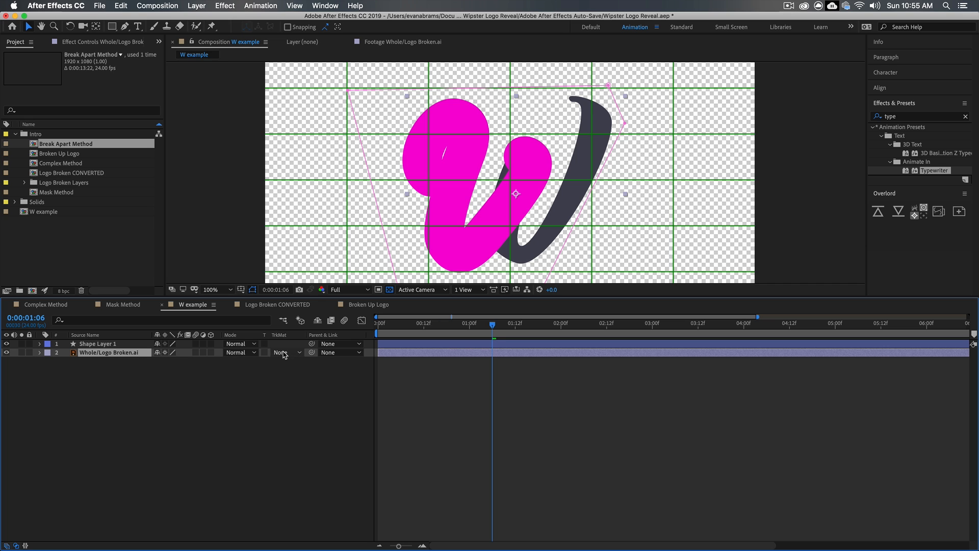
- Set Whole/Logo Broken.ai's TrkMat to Alpha Matte, then scrub and zoom to check the reveal
{"action": "left_click", "coordinate": [282, 353]}
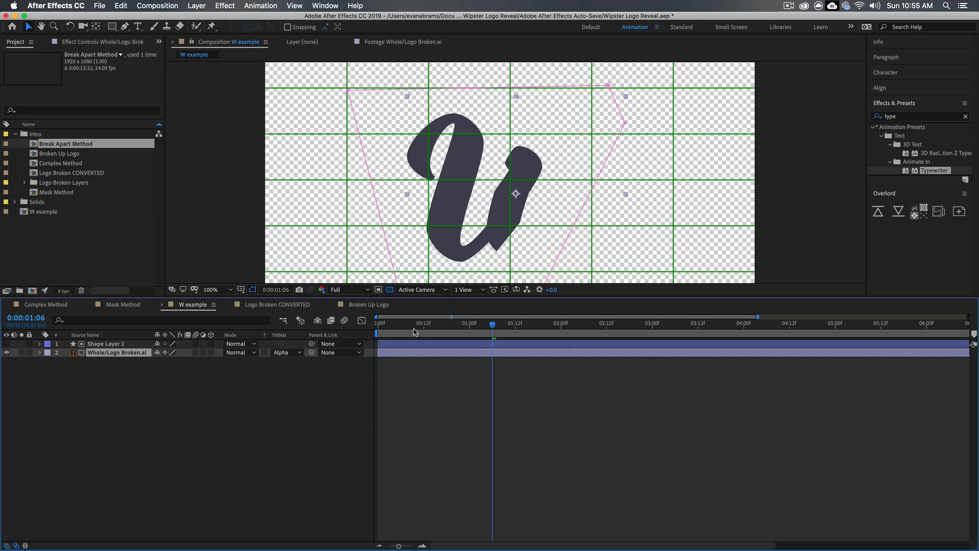
{"action": "left_click", "coordinate": [379, 323]}
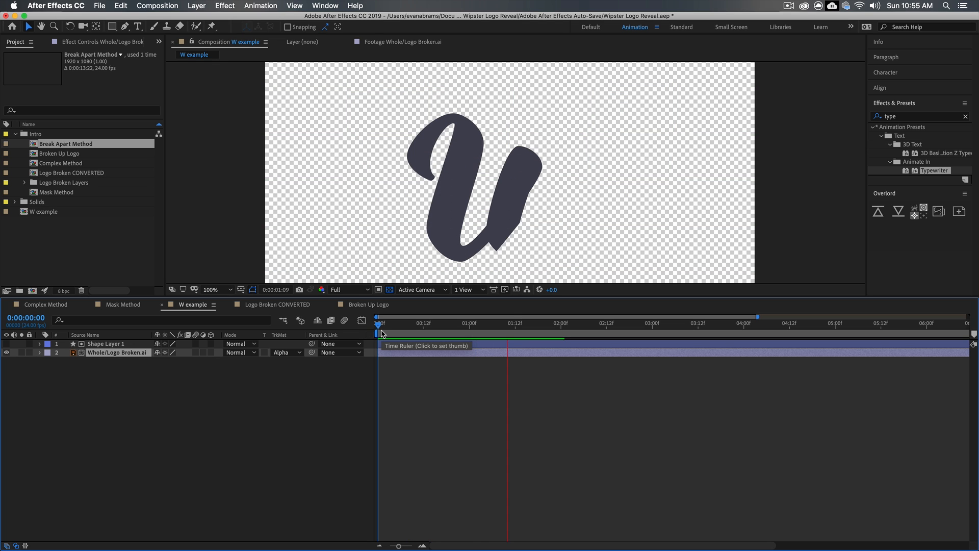
{"action": "left_click", "coordinate": [587, 323]}
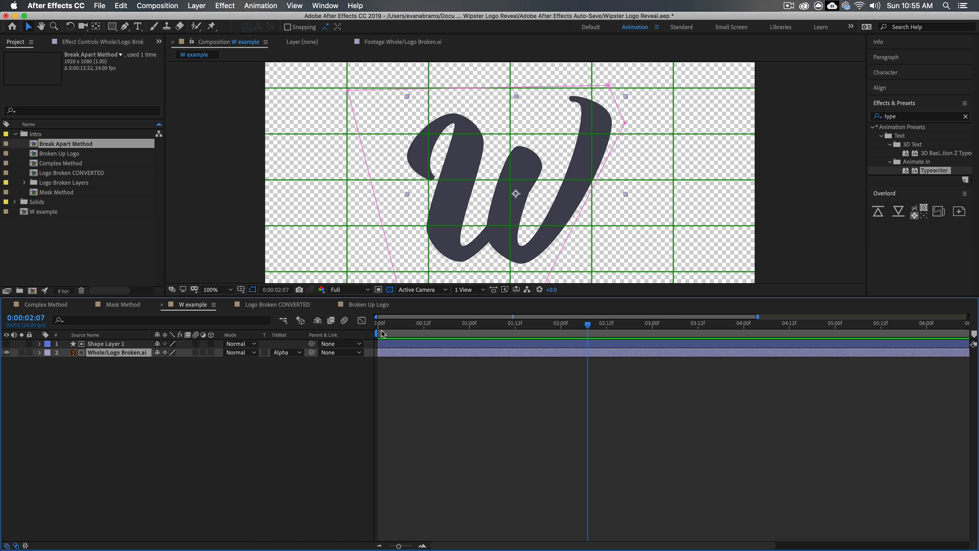
{"action": "left_click", "coordinate": [379, 323]}
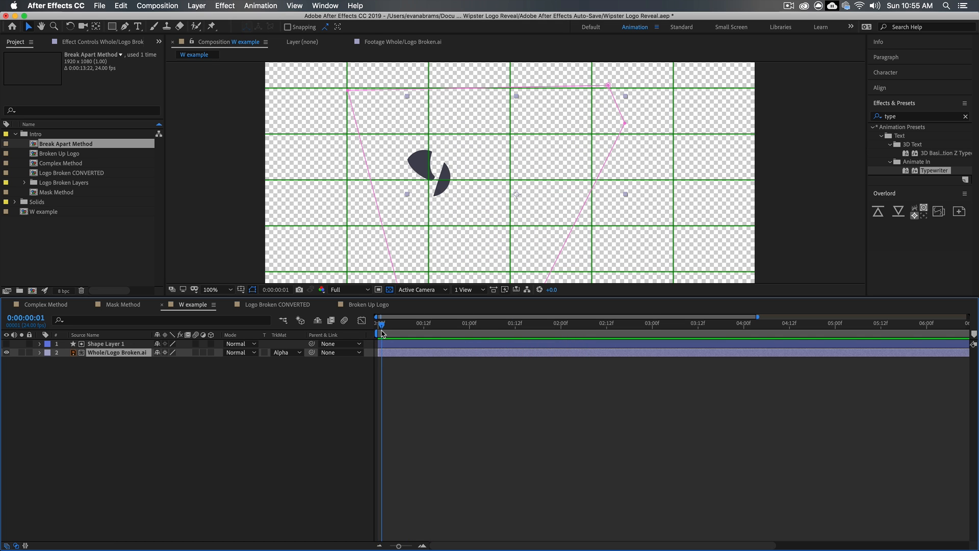
{"action": "left_click", "coordinate": [211, 289]}
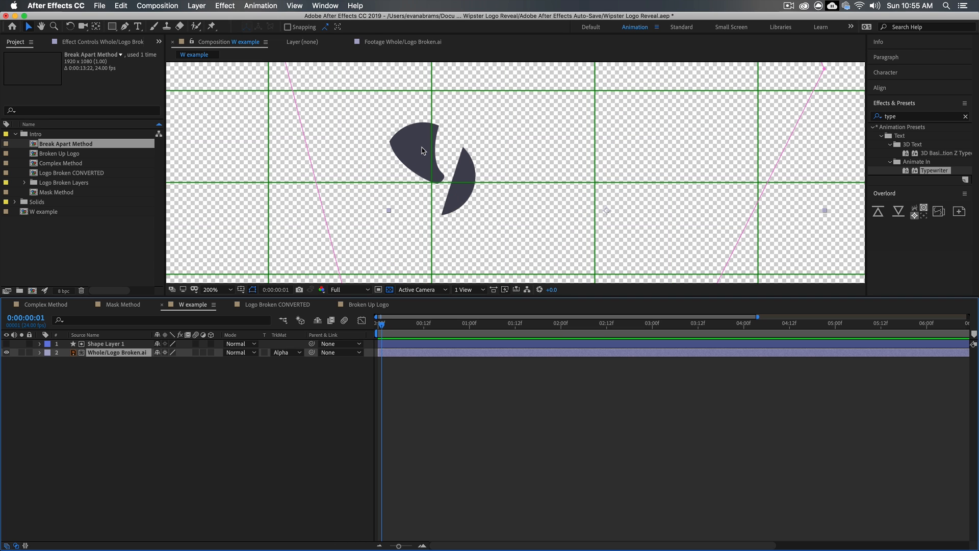
{"action": "mouse_move", "coordinate": [429, 158]}
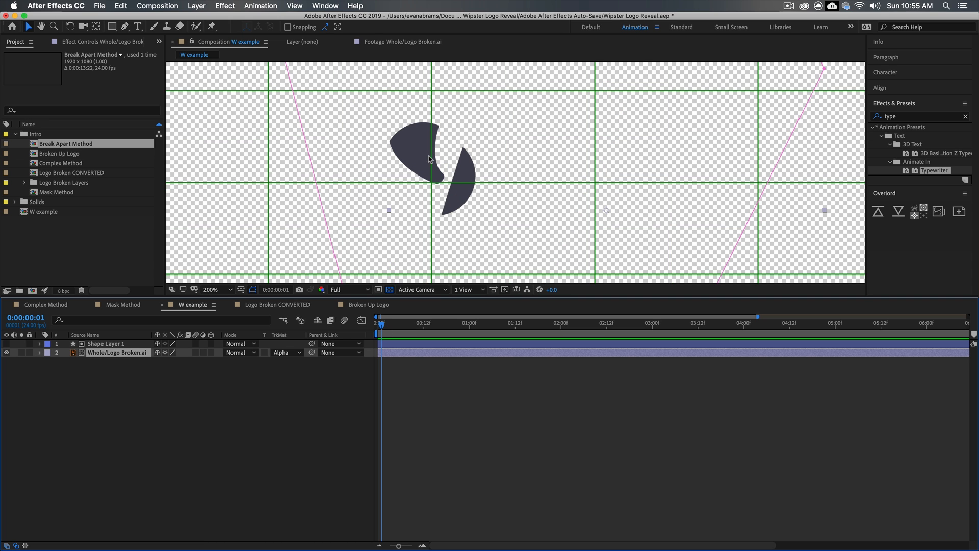
{"action": "left_click", "coordinate": [210, 289]}
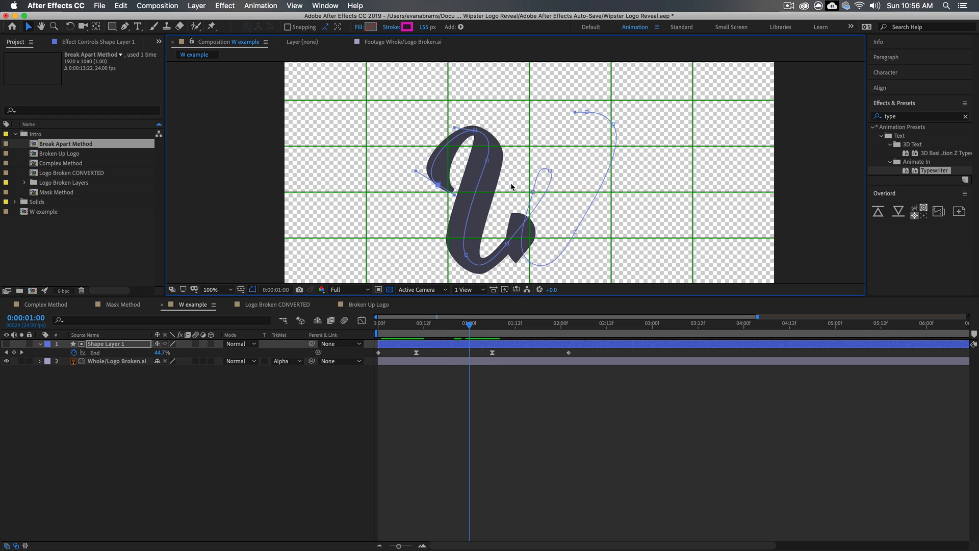
- Zoom in on the W's bottom curve, then back out to view the whole logo
{"action": "left_click", "coordinate": [211, 289]}
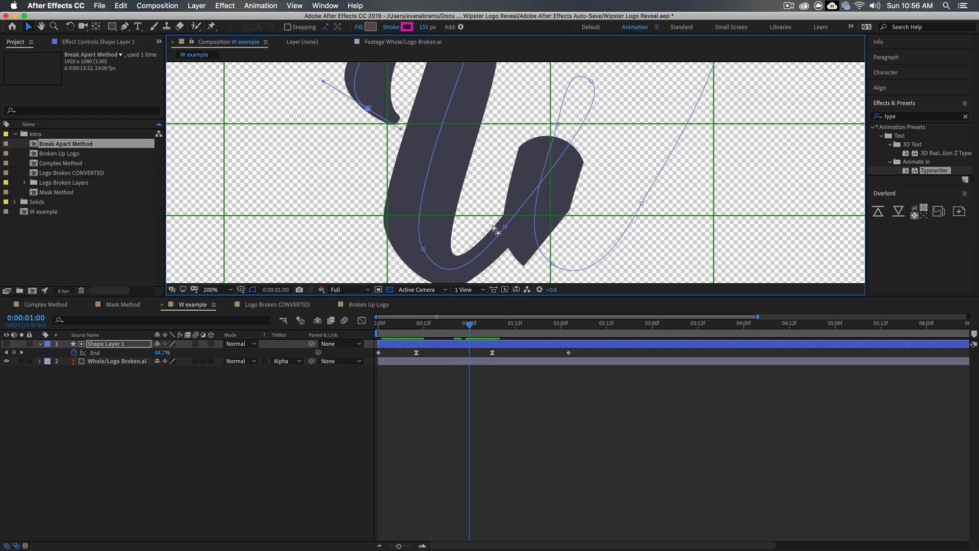
{"action": "mouse_move", "coordinate": [568, 200]}
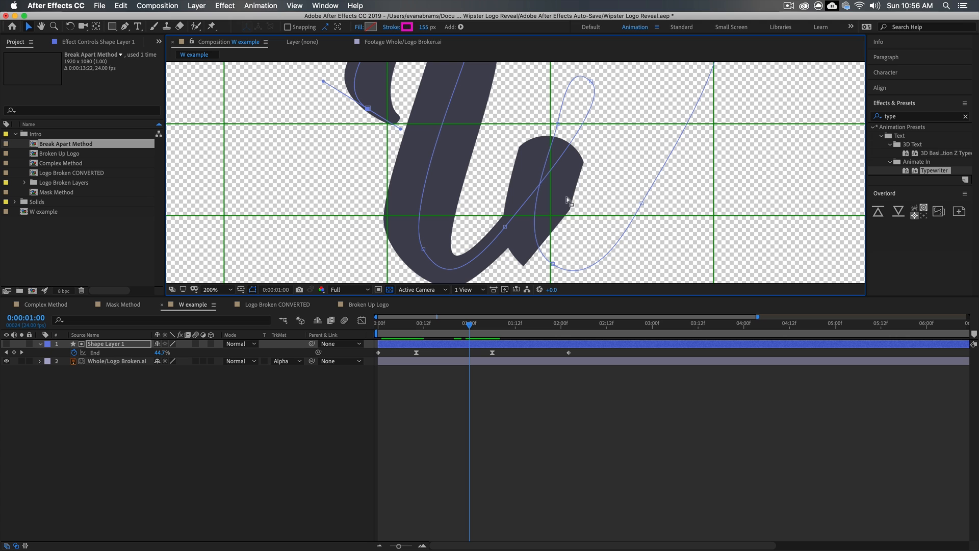
{"action": "left_click", "coordinate": [209, 289]}
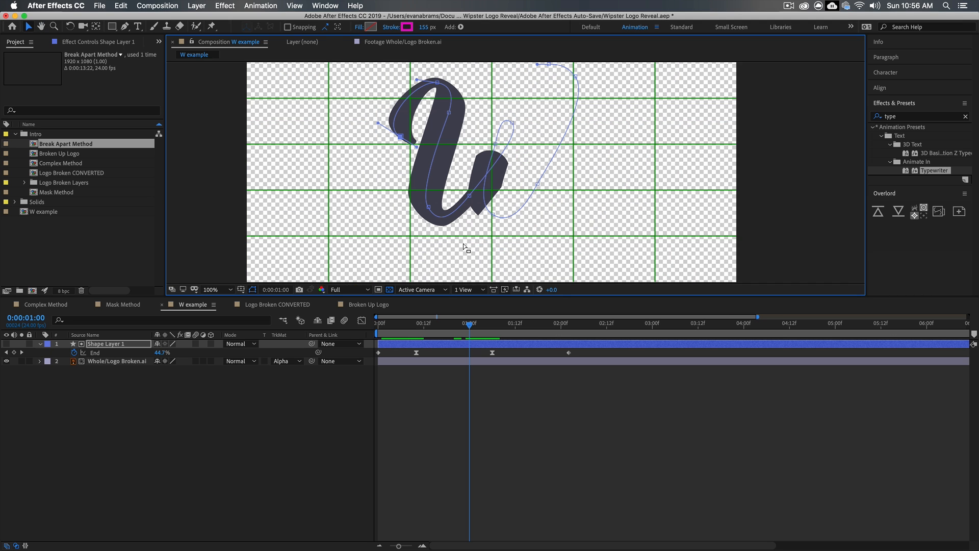
{"action": "mouse_move", "coordinate": [533, 110]}
{"action": "type", "text": "Matte"}
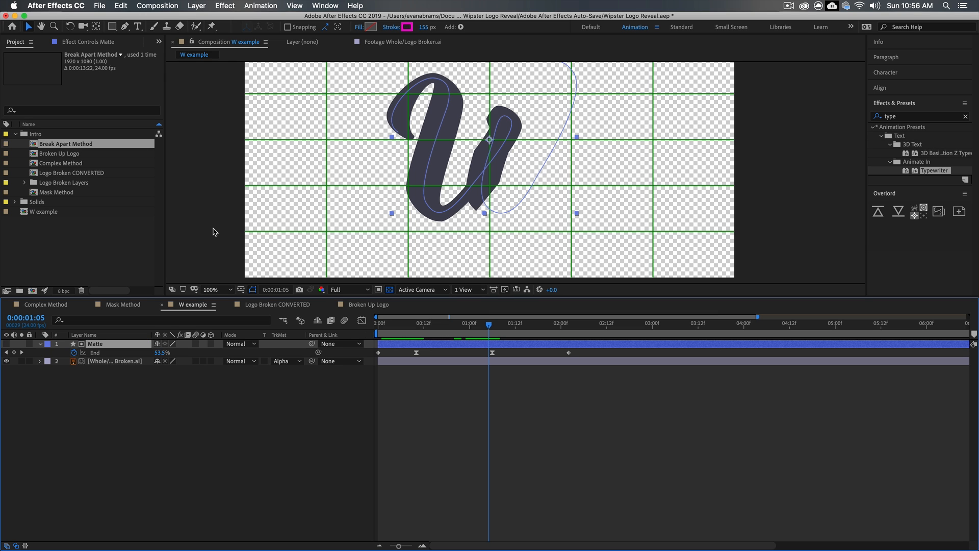
{"action": "mouse_move", "coordinate": [143, 28]}
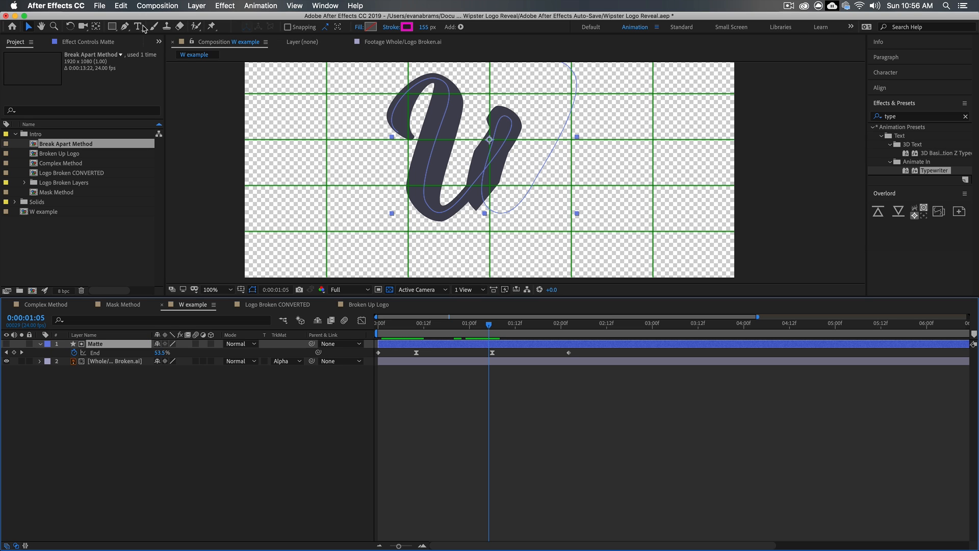
- Draw Mask 1 on the Matte layer with the Pen tool and Tool Creates Mask on
{"action": "left_click", "coordinate": [125, 26]}
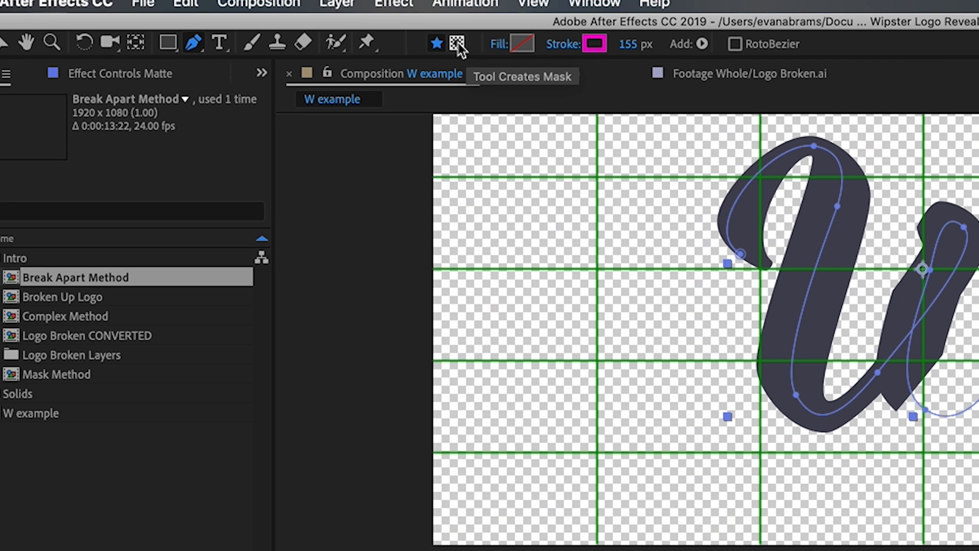
{"action": "left_click", "coordinate": [457, 43]}
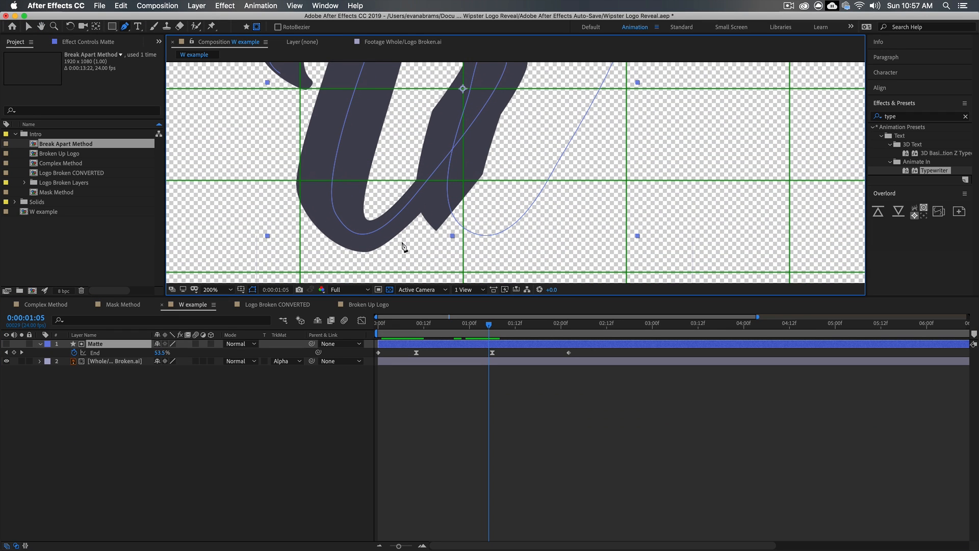
{"action": "left_click", "coordinate": [211, 290]}
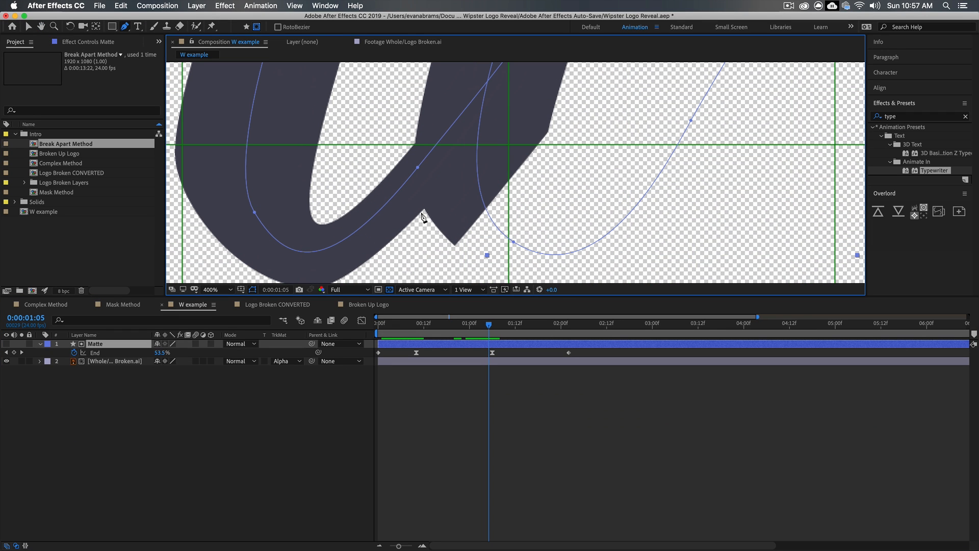
{"action": "left_click", "coordinate": [422, 215]}
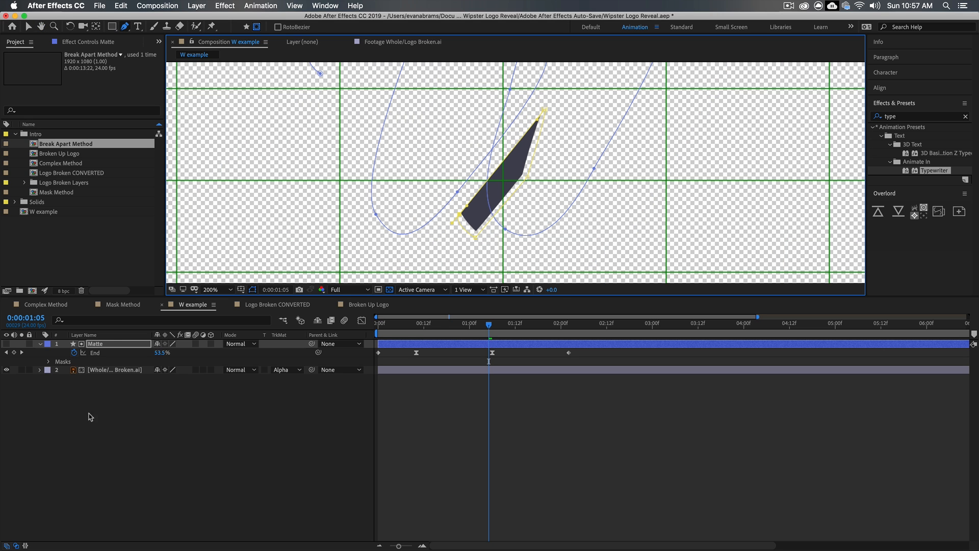
- Set Mask 1 to Subtract and reshape it around the stroke tip at 1:15
{"action": "left_click", "coordinate": [47, 353]}
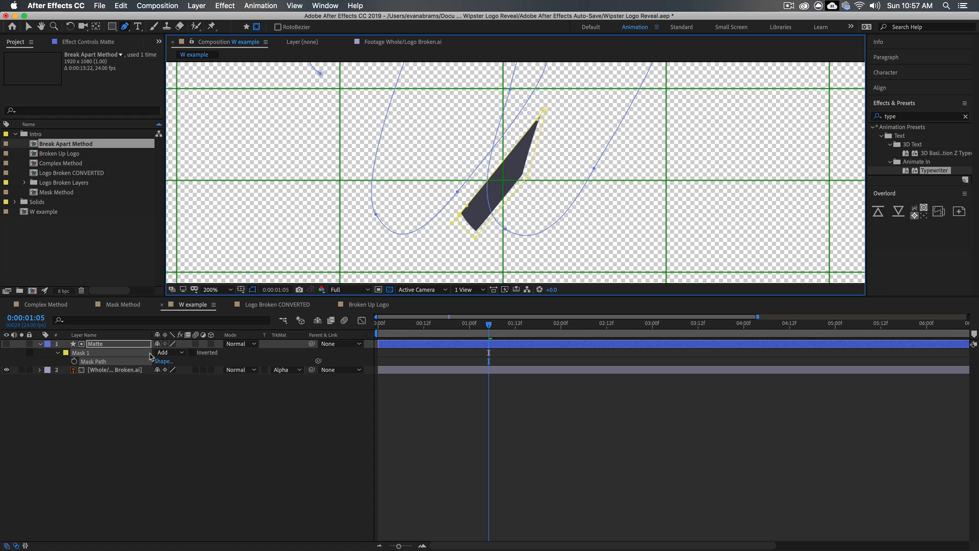
{"action": "left_click", "coordinate": [168, 353]}
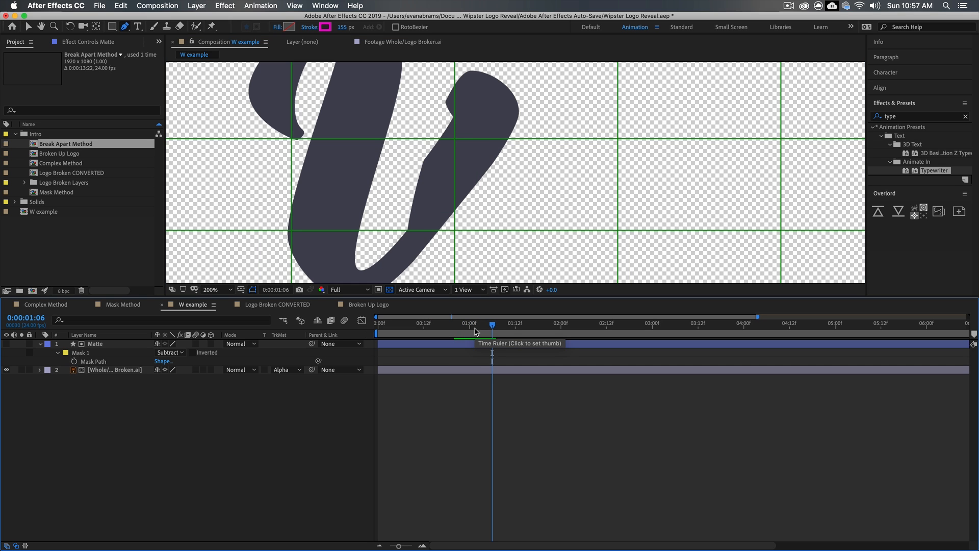
{"action": "mouse_move", "coordinate": [508, 138]}
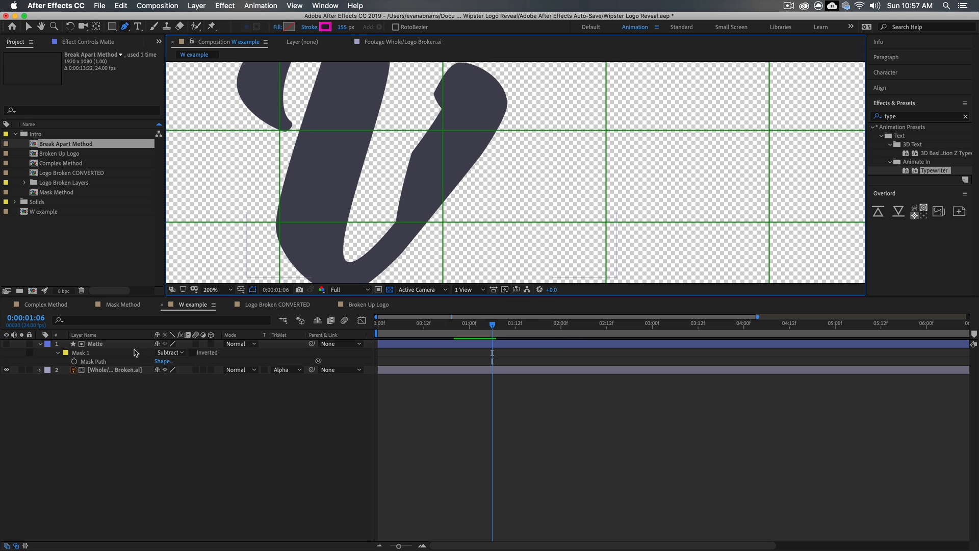
{"action": "mouse_move", "coordinate": [111, 357]}
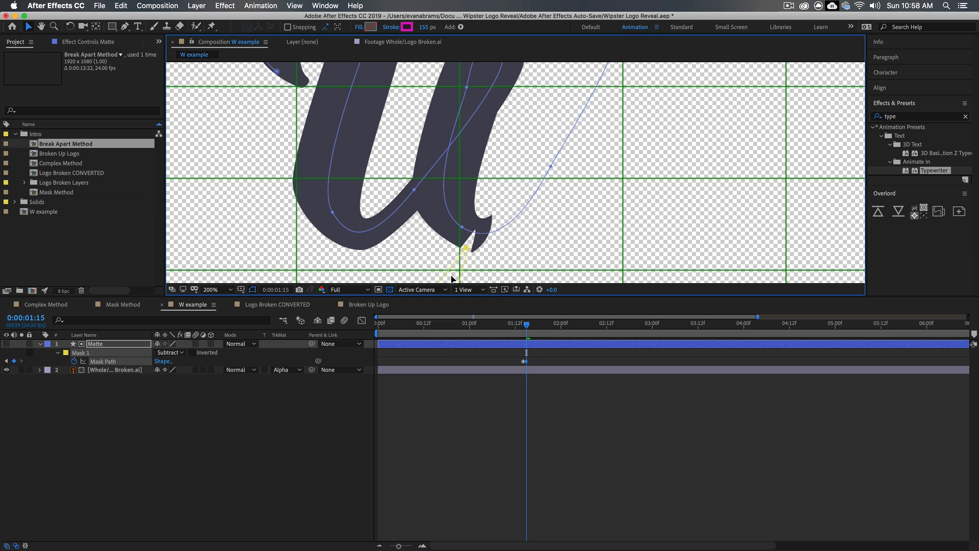
{"action": "left_click", "coordinate": [211, 289]}
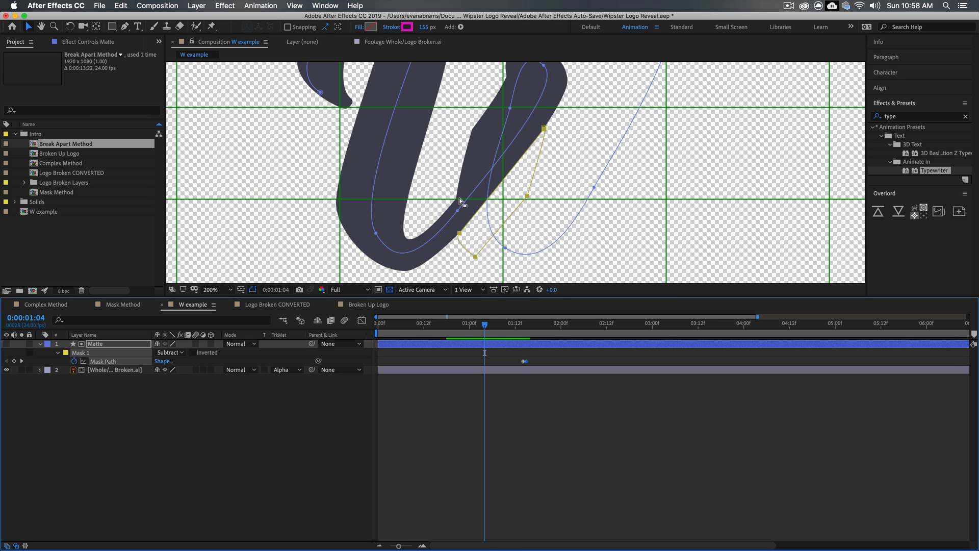
{"action": "mouse_move", "coordinate": [564, 137]}
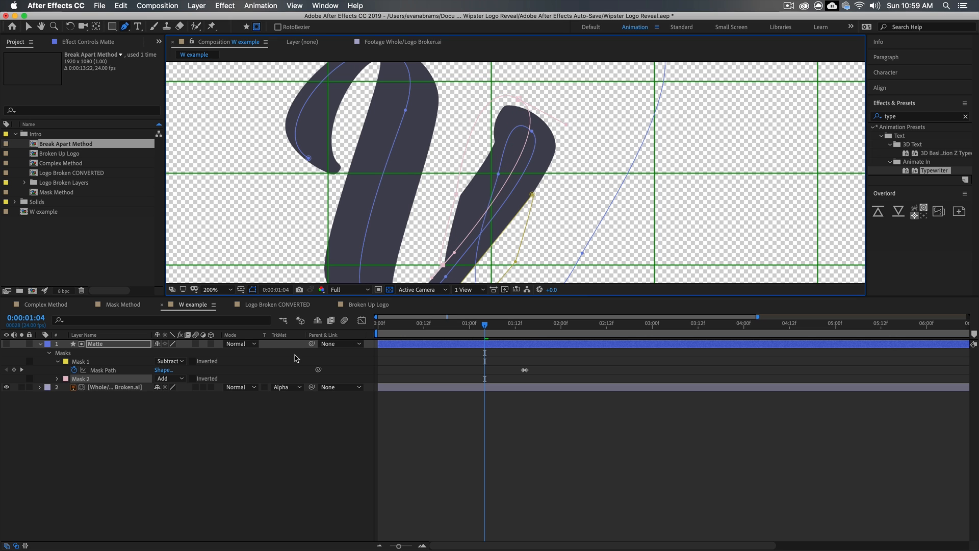
- Set Mask 2 to Subtract and reshape its keyframed path at earlier frames of the reveal
{"action": "left_click", "coordinate": [169, 378]}
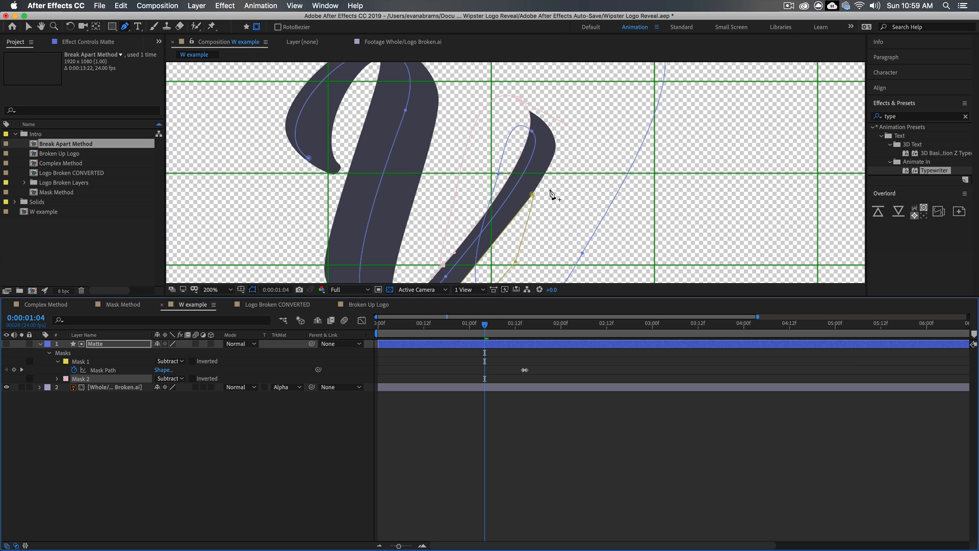
{"action": "left_click", "coordinate": [210, 289]}
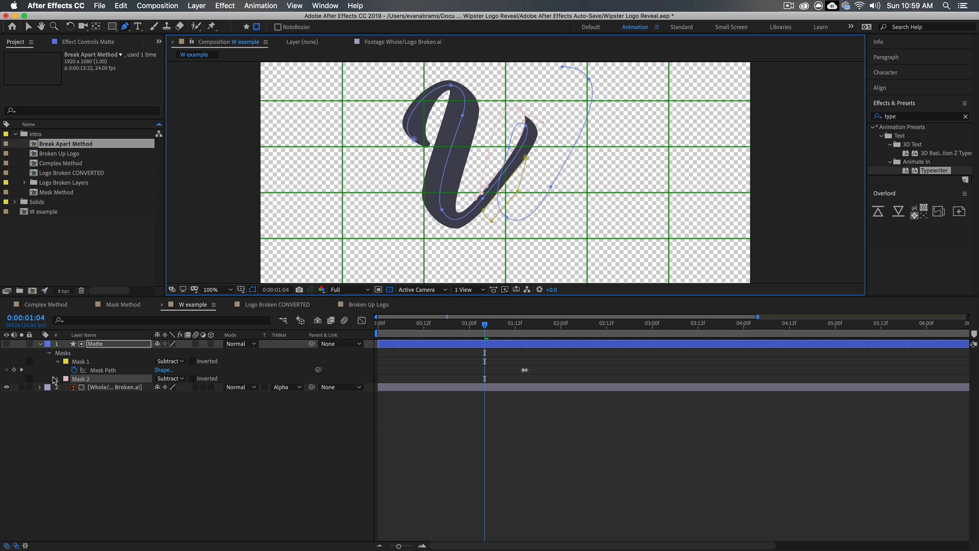
{"action": "left_click", "coordinate": [57, 378]}
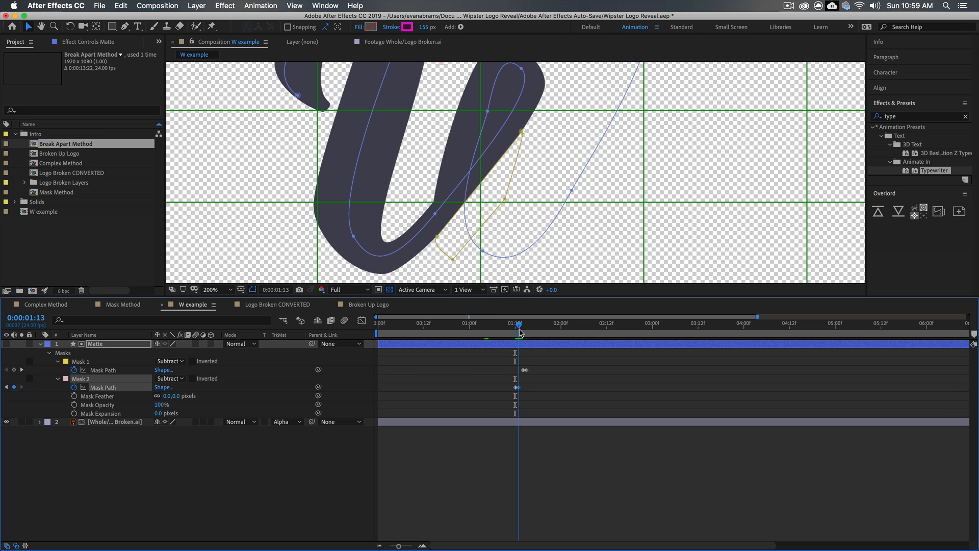
{"action": "left_click", "coordinate": [468, 323]}
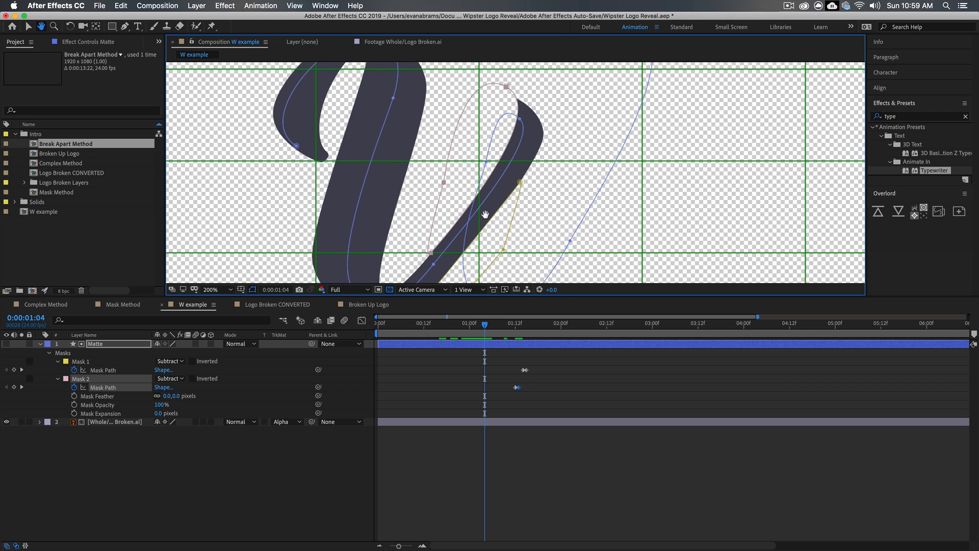
{"action": "left_click", "coordinate": [126, 26]}
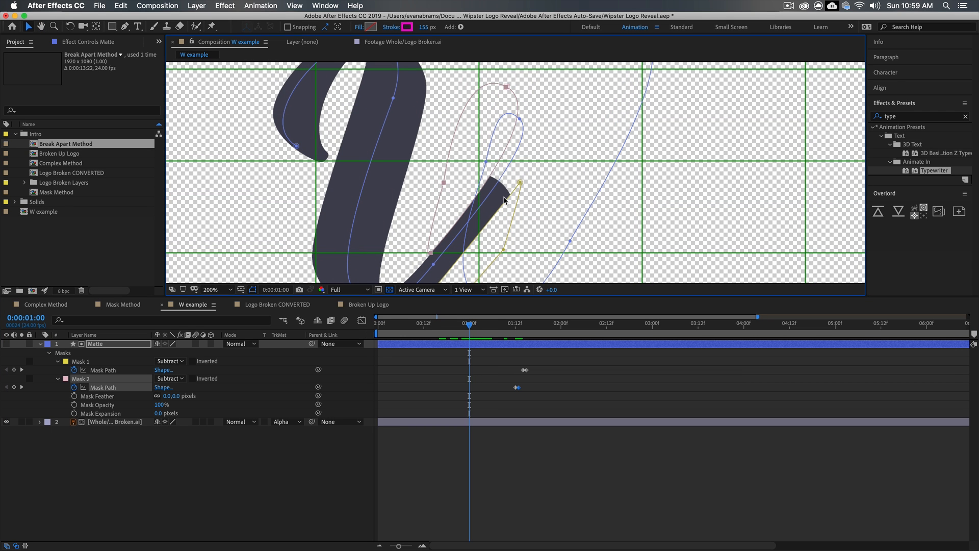
{"action": "left_click", "coordinate": [481, 322]}
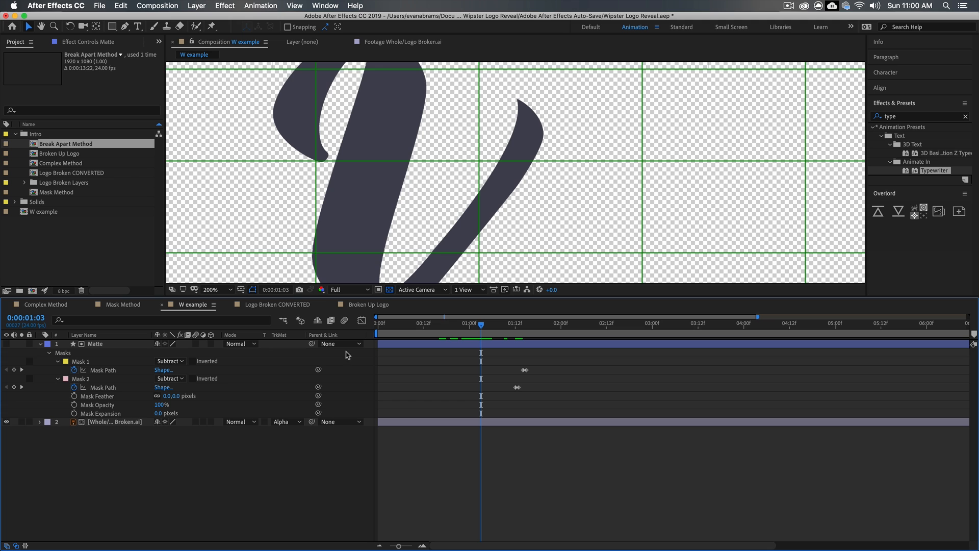
- Draw elliptical Mask 3 on Matte around the W's curled tip and adjust its points
{"action": "left_click", "coordinate": [112, 26]}
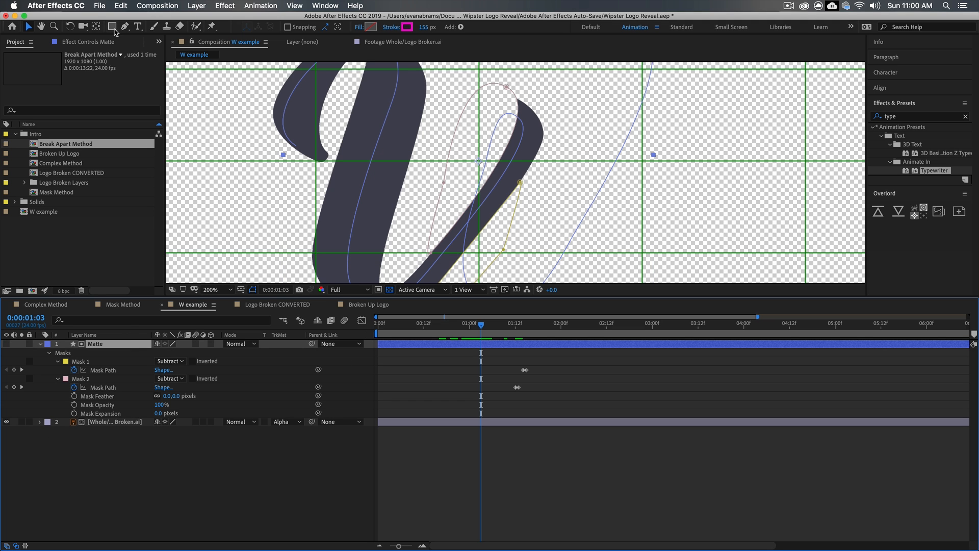
{"action": "left_click", "coordinate": [112, 26]}
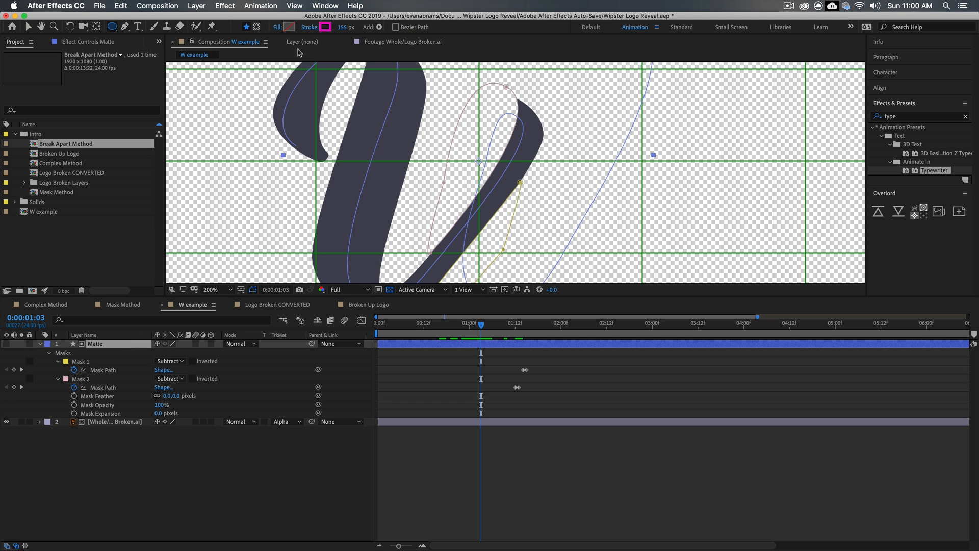
{"action": "mouse_move", "coordinate": [276, 45]}
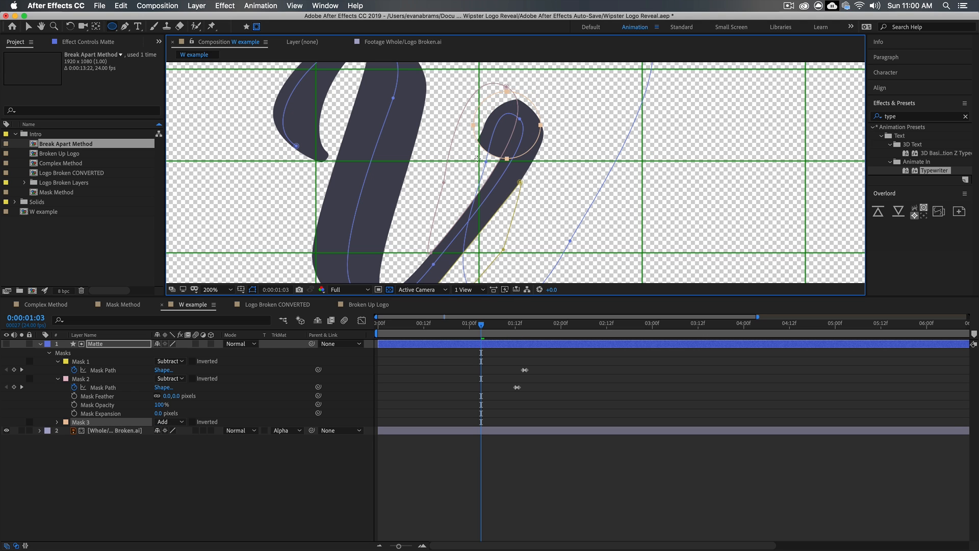
{"action": "left_click", "coordinate": [111, 25]}
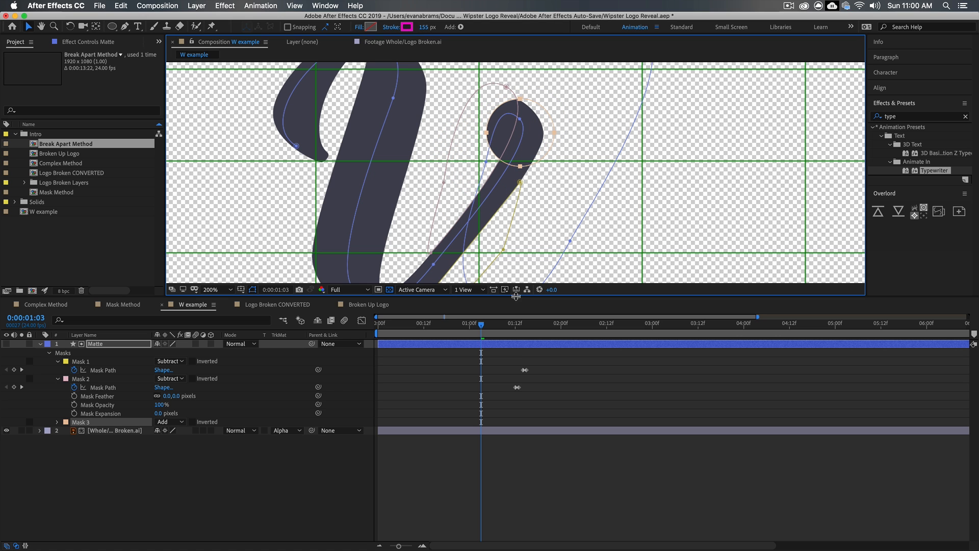
{"action": "left_click", "coordinate": [58, 422]}
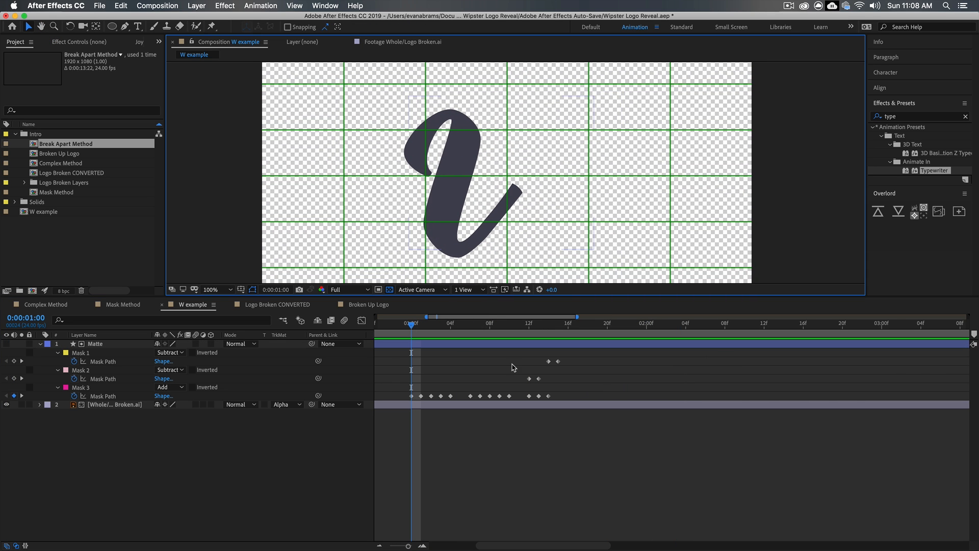
{"action": "left_click", "coordinate": [685, 323]}
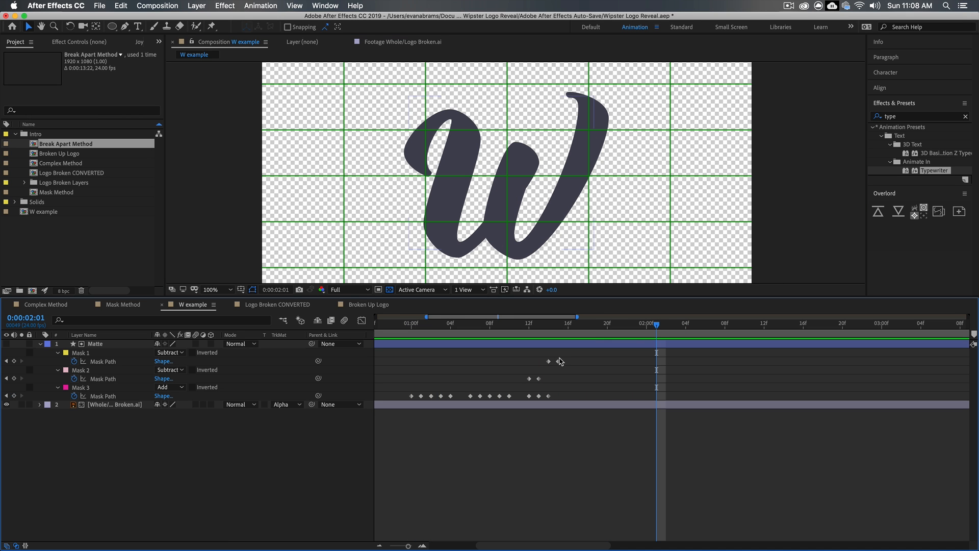
{"action": "mouse_move", "coordinate": [559, 361]}
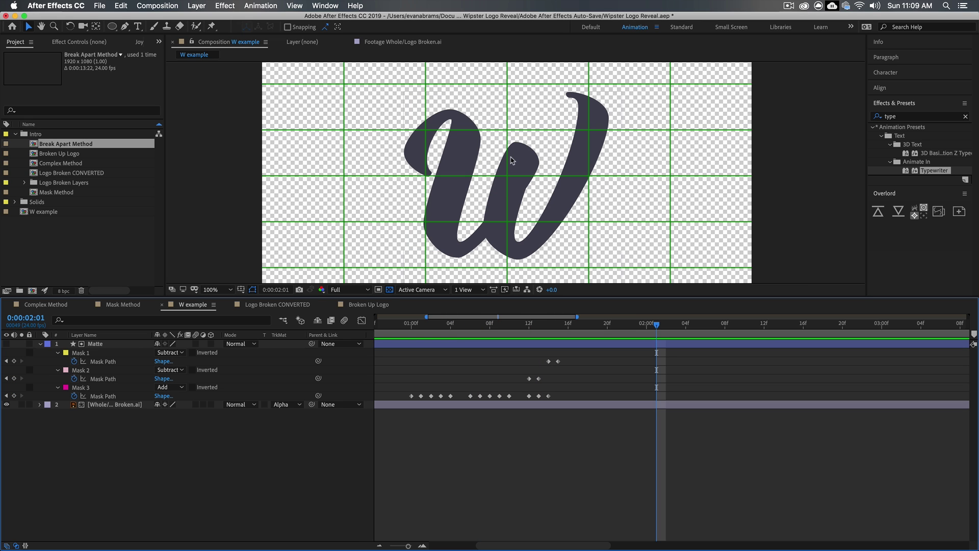
{"action": "mouse_move", "coordinate": [517, 163]}
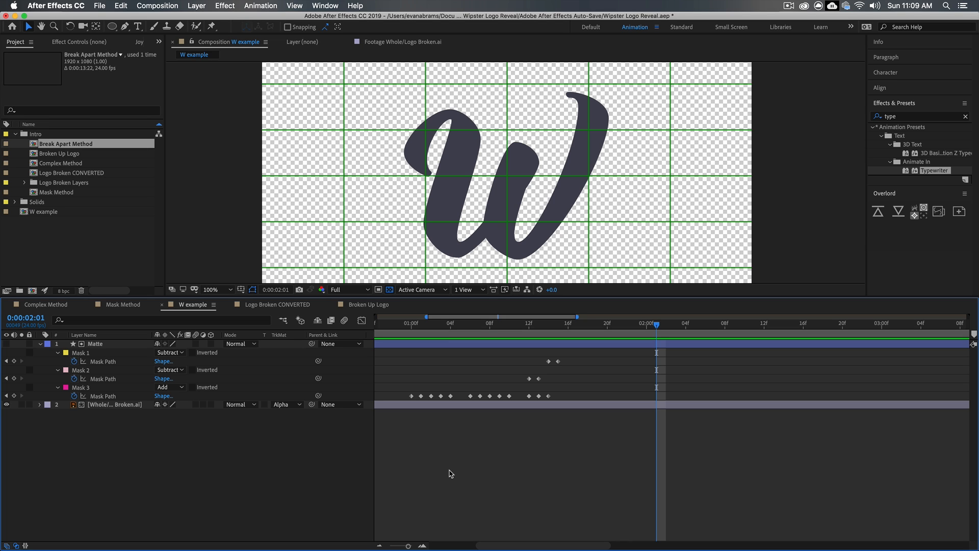
{"action": "left_click", "coordinate": [272, 304]}
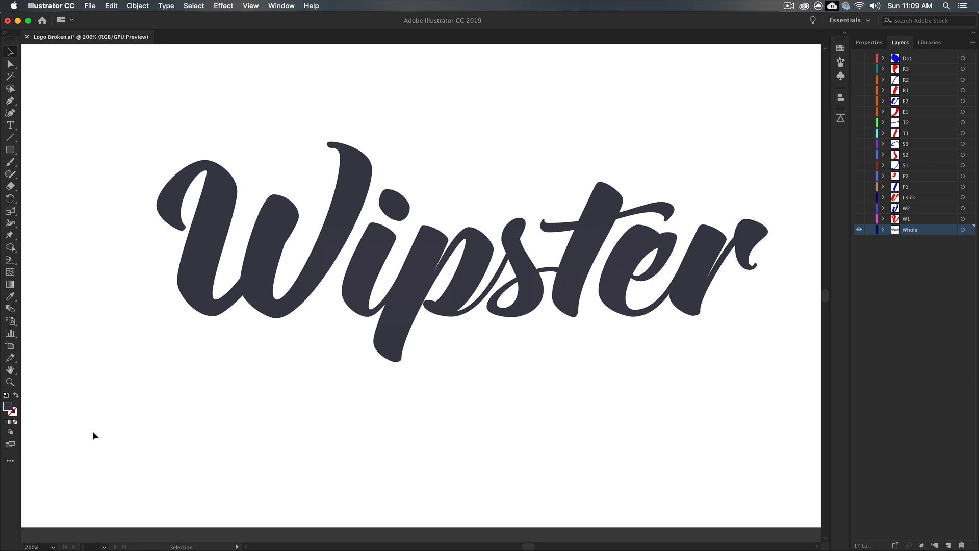
{"action": "left_click", "coordinate": [437, 278]}
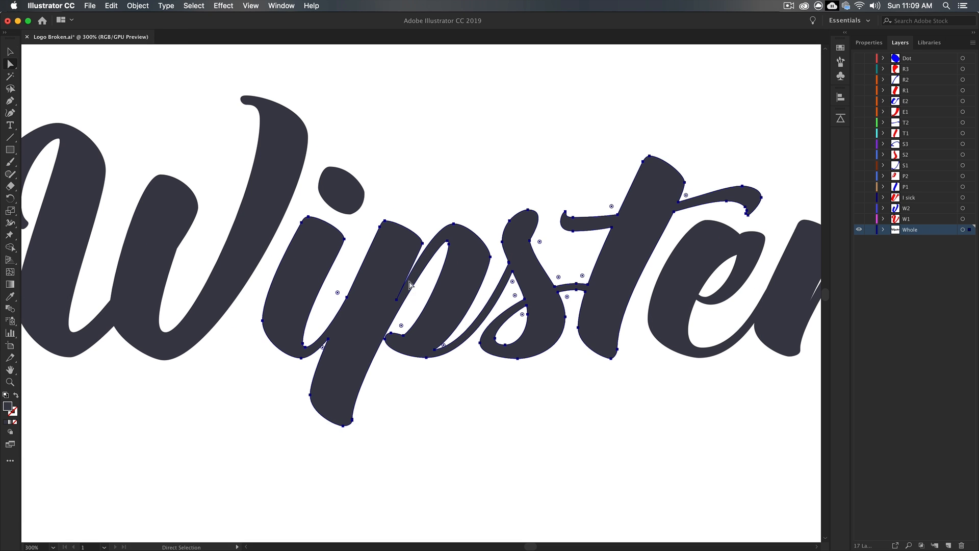
{"action": "mouse_move", "coordinate": [525, 313]}
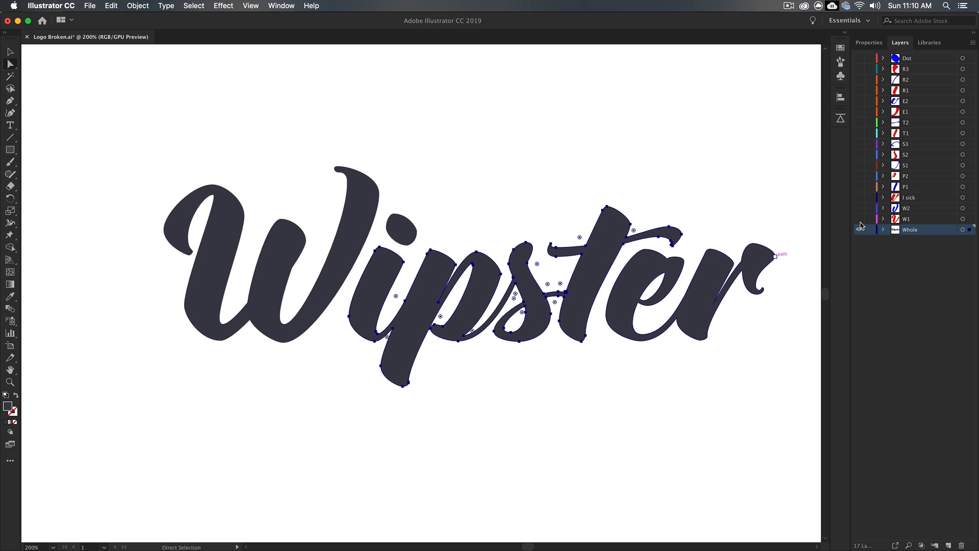
{"action": "left_click", "coordinate": [861, 191]}
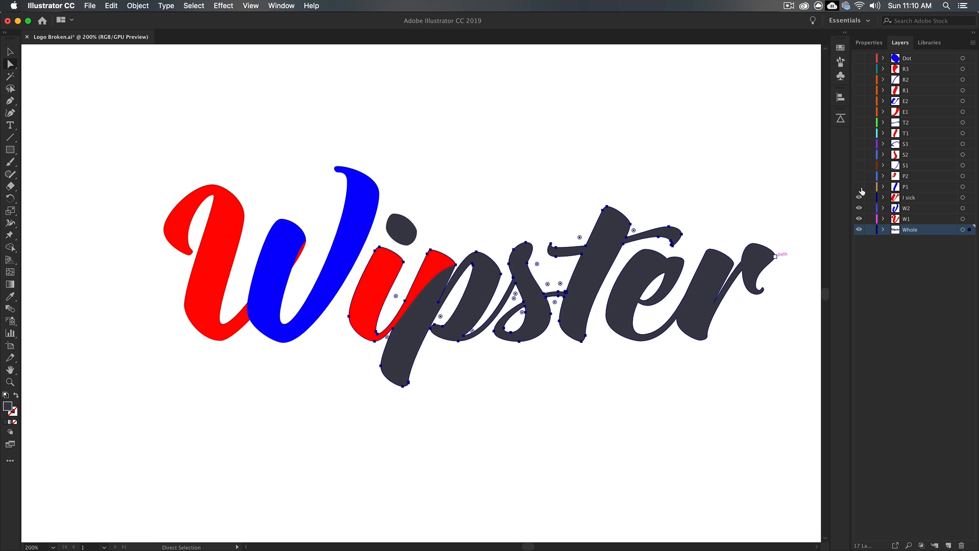
{"action": "left_click", "coordinate": [912, 218]}
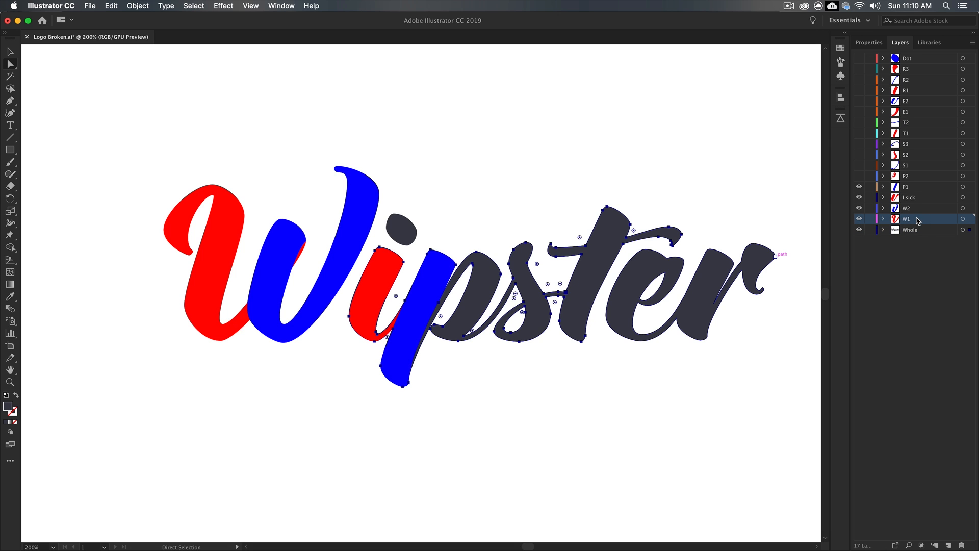
{"action": "left_click", "coordinate": [906, 209]}
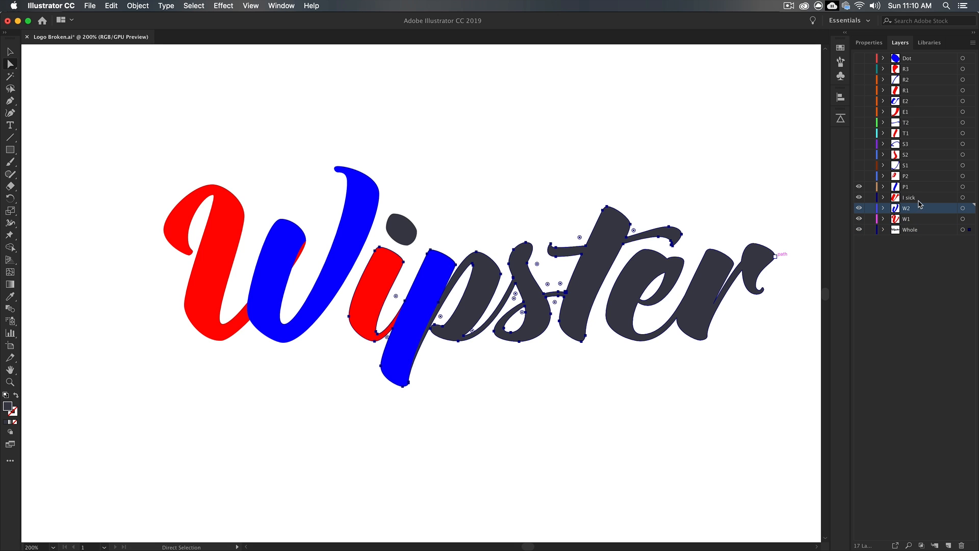
{"action": "left_click", "coordinate": [909, 198]}
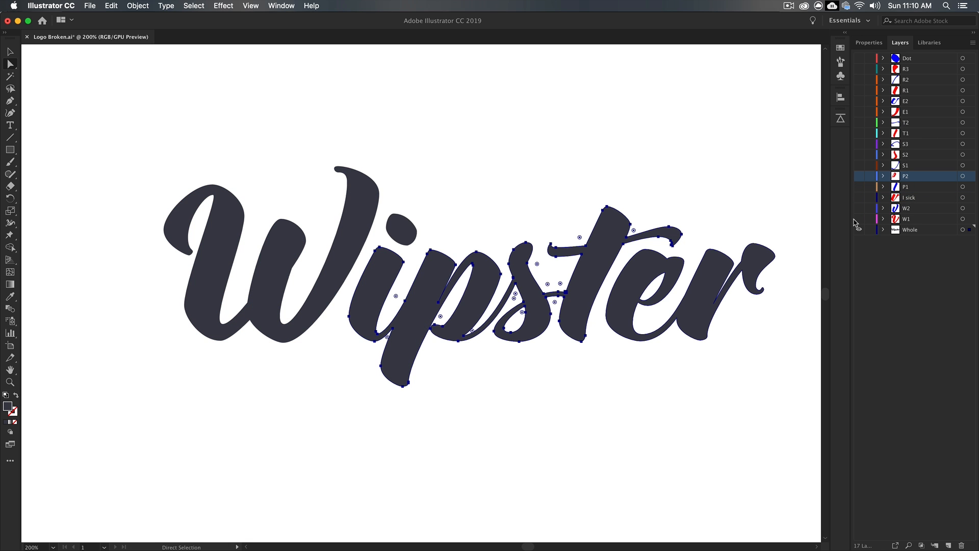
{"action": "left_click", "coordinate": [910, 229]}
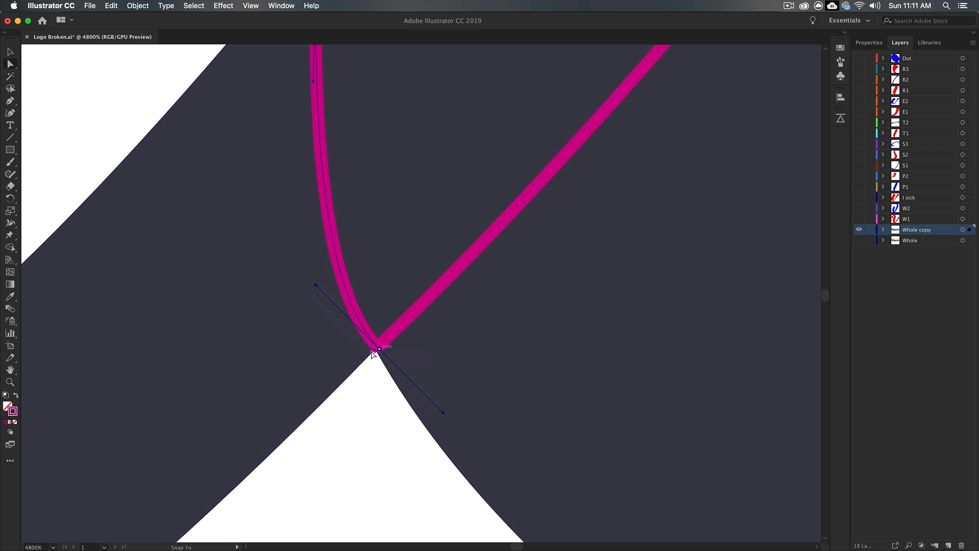
- Enable View > Snap to Point and extend the cutting path up the W's second stroke
{"action": "left_click", "coordinate": [251, 6]}
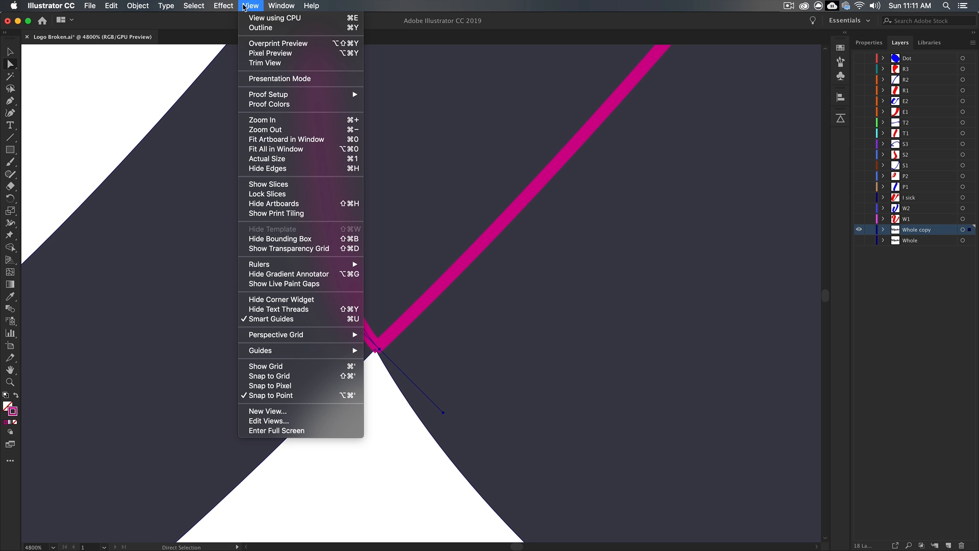
{"action": "mouse_move", "coordinate": [268, 421]}
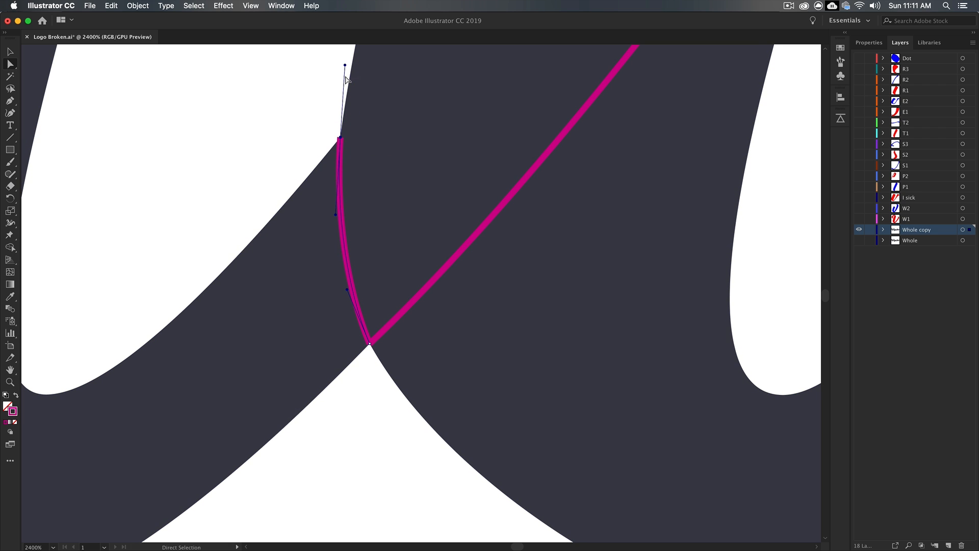
{"action": "mouse_move", "coordinate": [337, 177]}
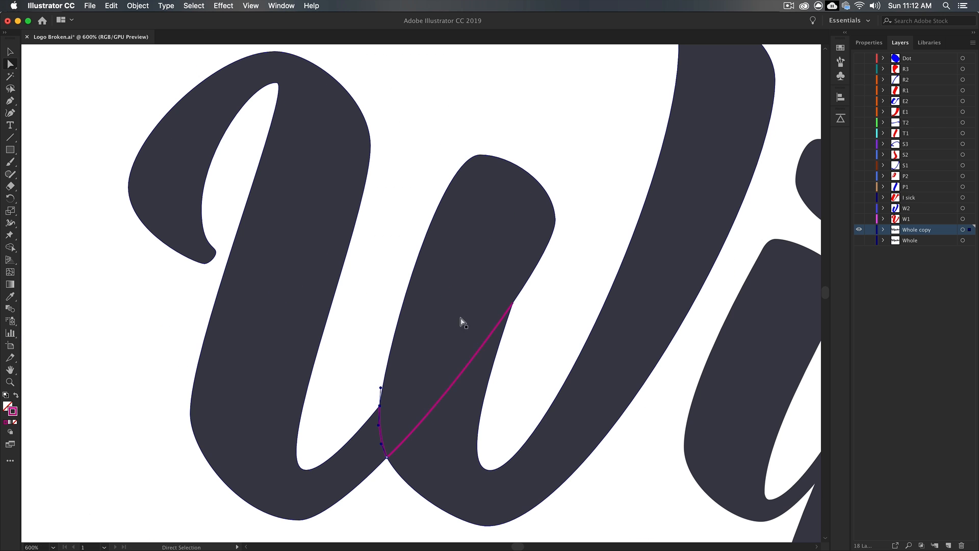
{"action": "mouse_move", "coordinate": [525, 224]}
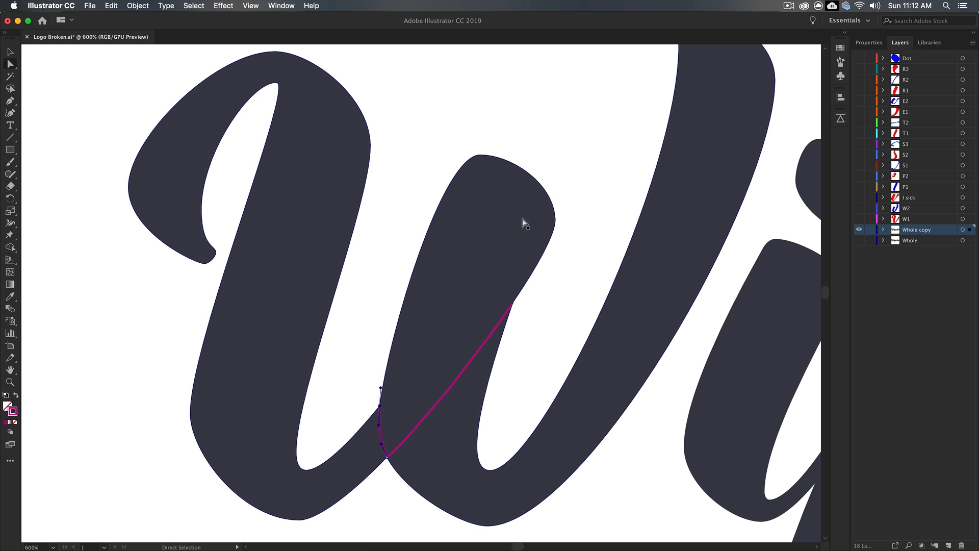
{"action": "left_click", "coordinate": [10, 52]}
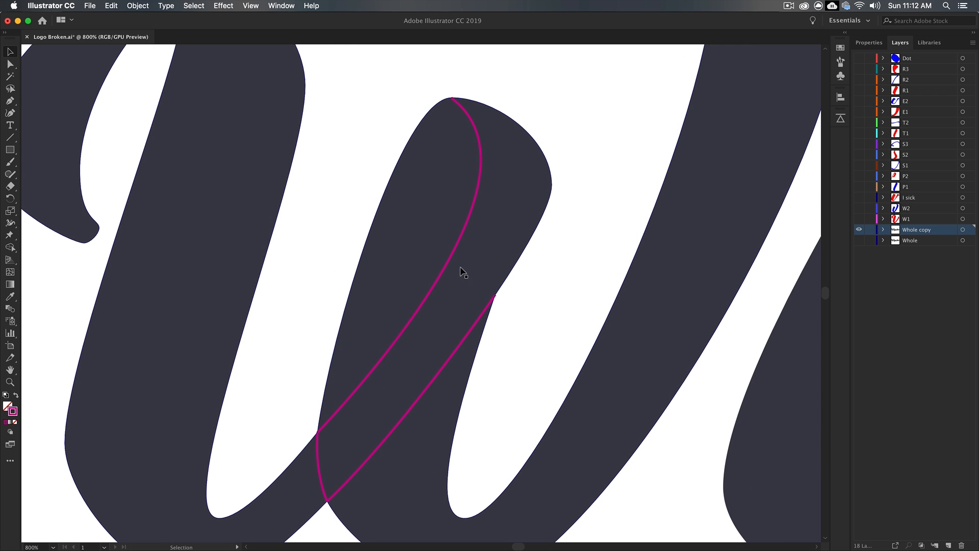
{"action": "mouse_move", "coordinate": [504, 173]}
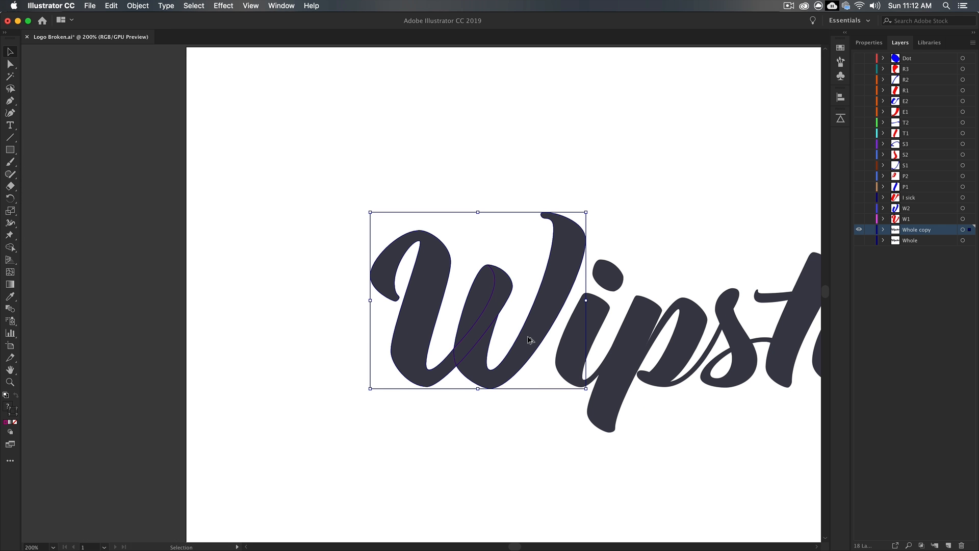
- Scroll the Illustrator view while splitting the duplicated W's first stroke into a V piece
{"action": "scroll", "scroll_direction": "down", "scroll_amount": 3}
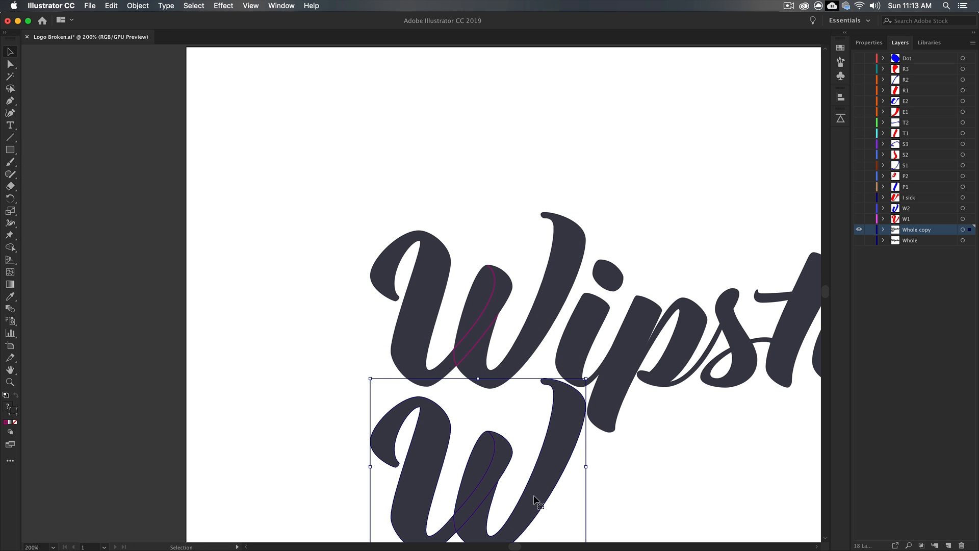
{"action": "scroll", "scroll_direction": "down", "scroll_amount": 3}
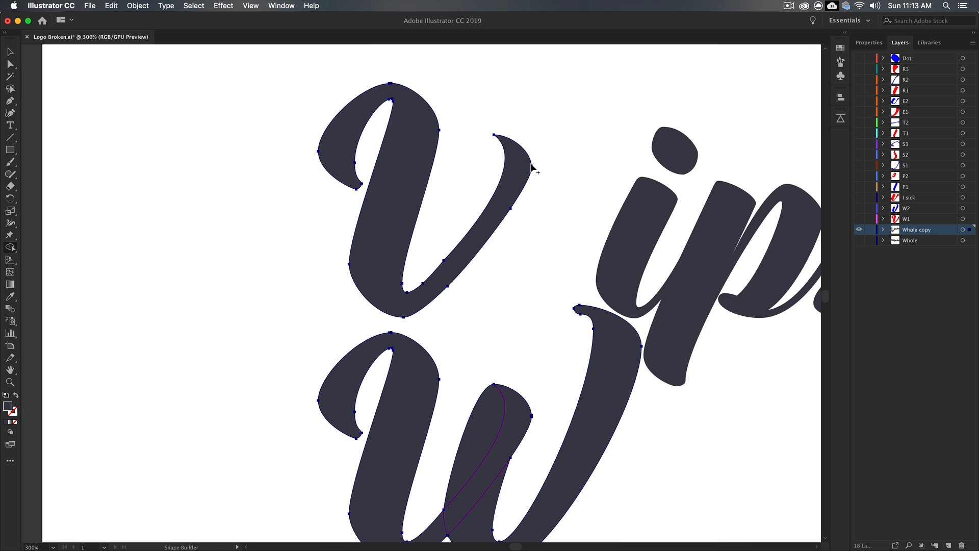
{"action": "scroll", "scroll_direction": "down", "scroll_amount": 3}
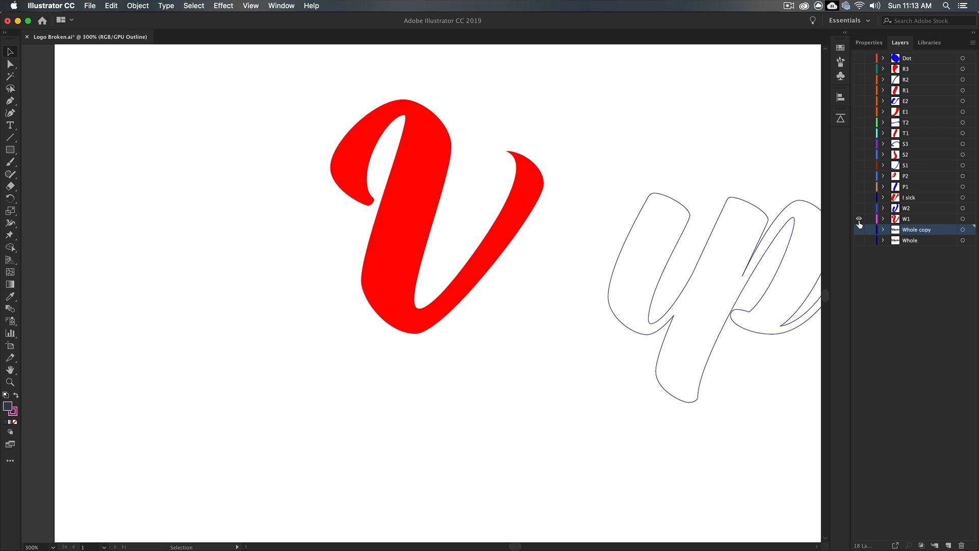
- Turn on visibility of the blue W2 and red W1 piece layers
{"action": "left_click", "coordinate": [860, 208]}
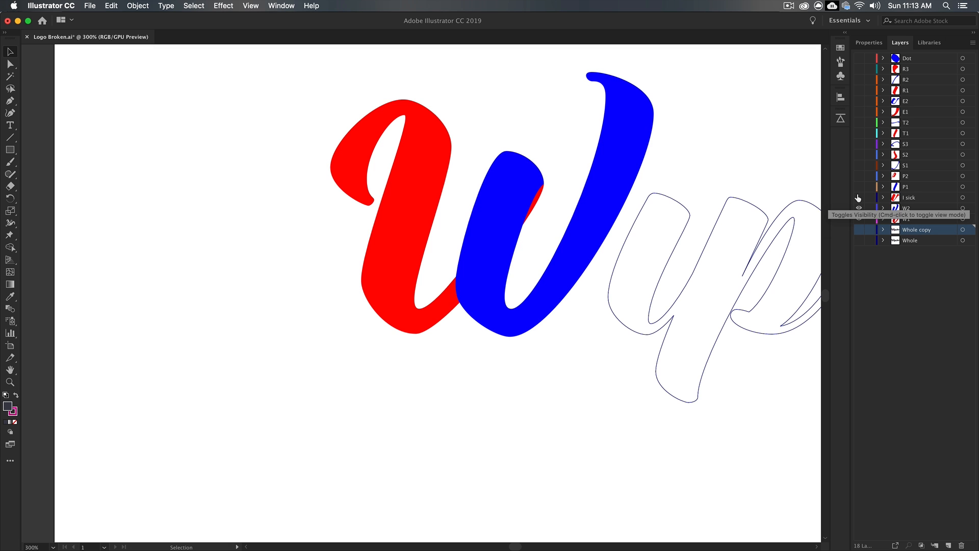
{"action": "left_click", "coordinate": [859, 197]}
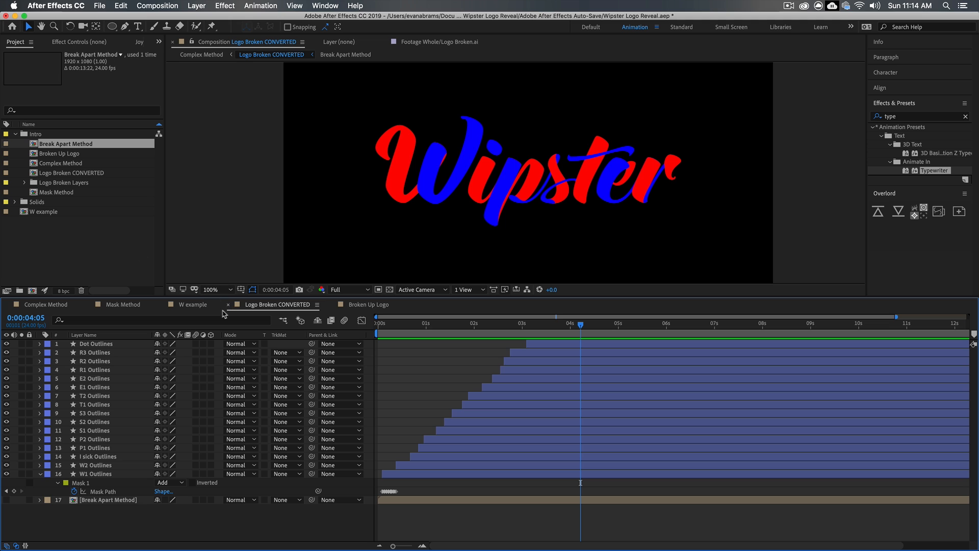
- Switch to the Broken Up Logo composition and select the W1 and W2 layers
{"action": "left_click", "coordinate": [364, 304]}
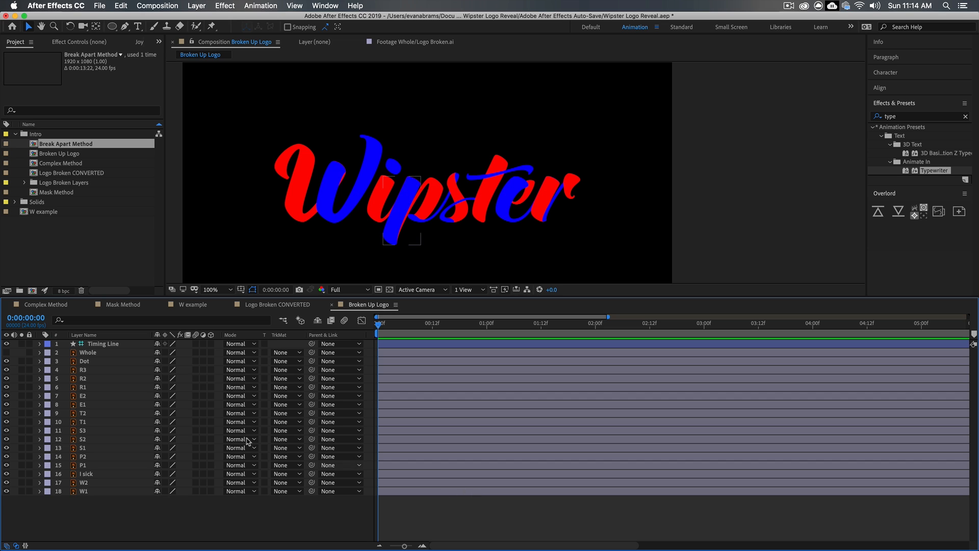
{"action": "left_click", "coordinate": [83, 491]}
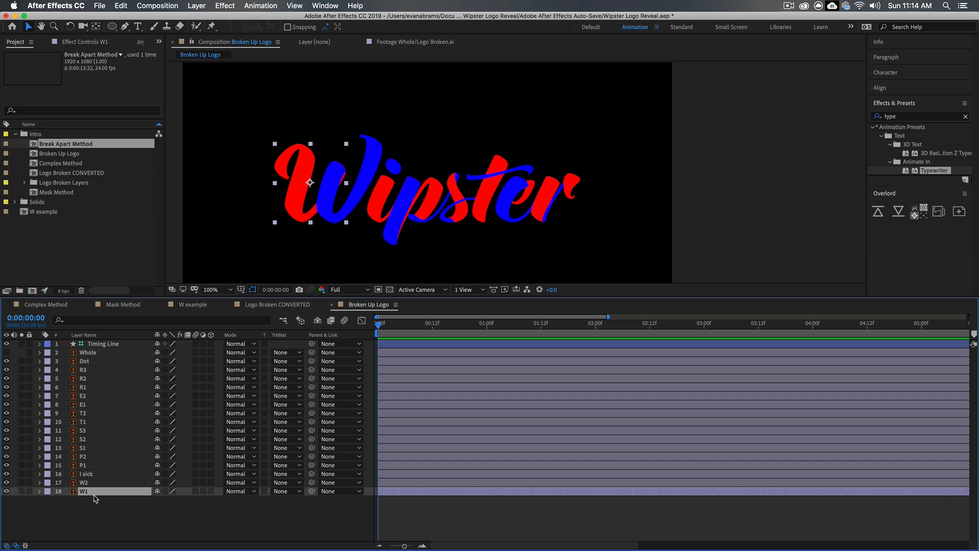
{"action": "left_click", "coordinate": [83, 482]}
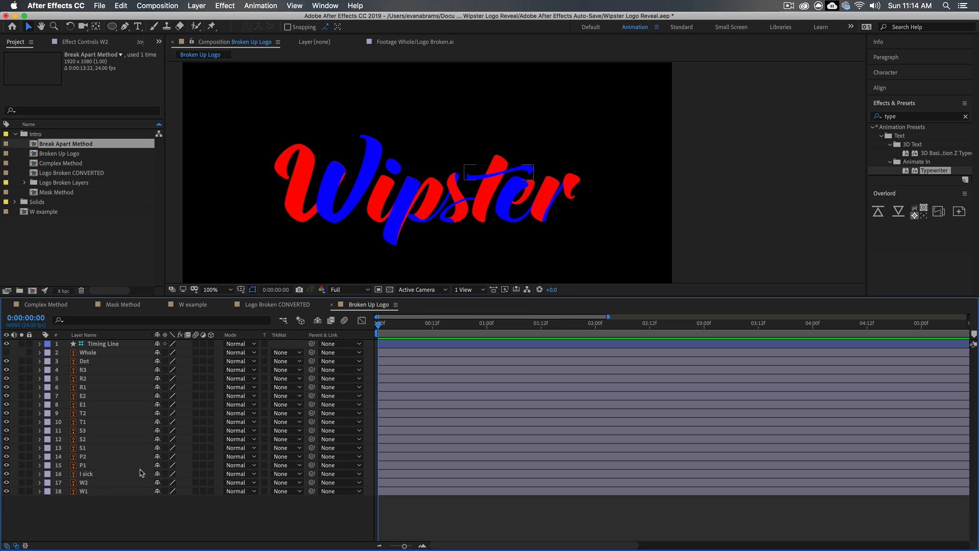
{"action": "left_click", "coordinate": [83, 490]}
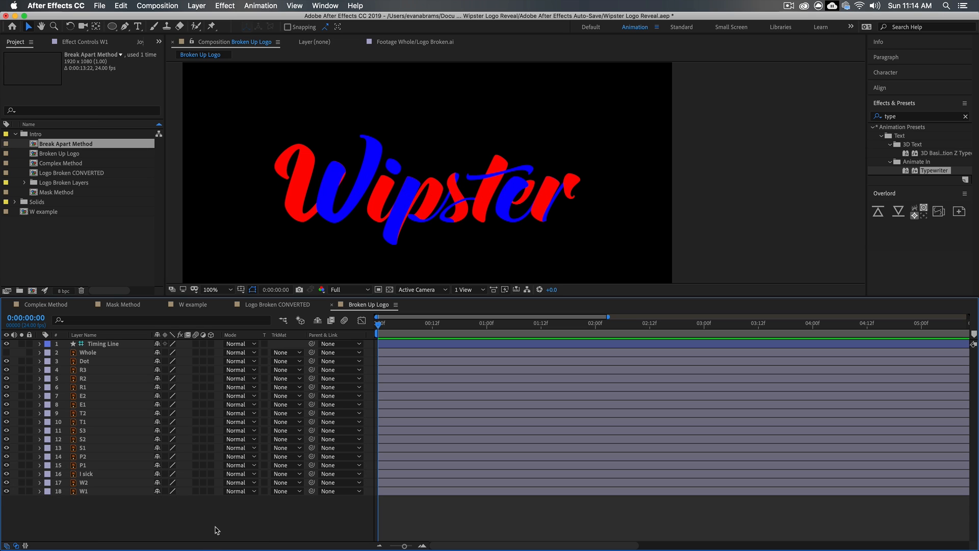
- Change the Timing Line layer's stroke colour from magenta to white (FFFFFF)
{"action": "left_click", "coordinate": [103, 343]}
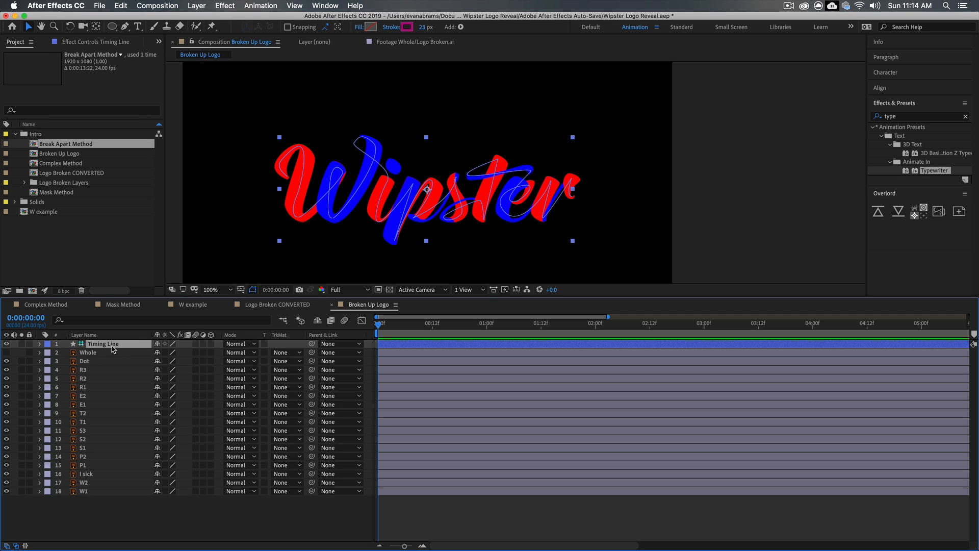
{"action": "mouse_move", "coordinate": [192, 326]}
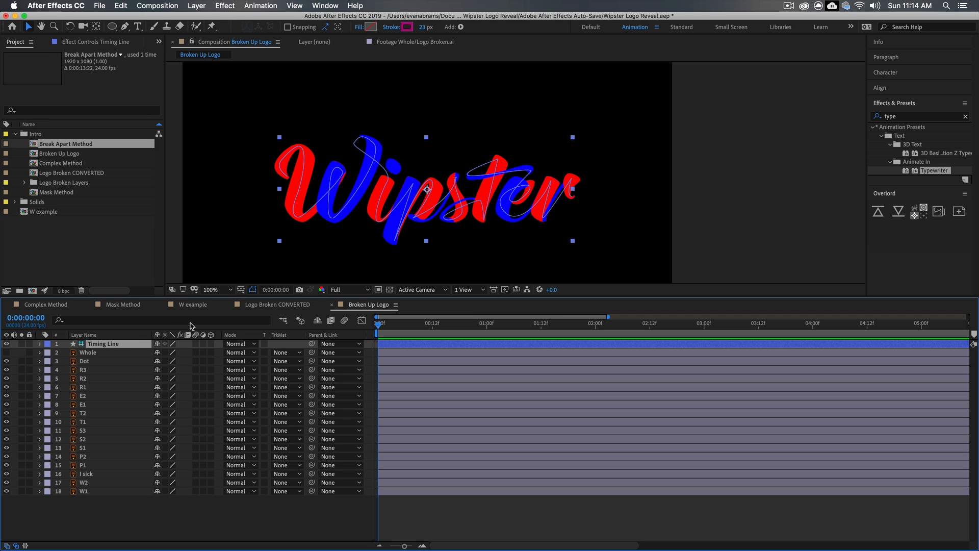
{"action": "mouse_move", "coordinate": [282, 325]}
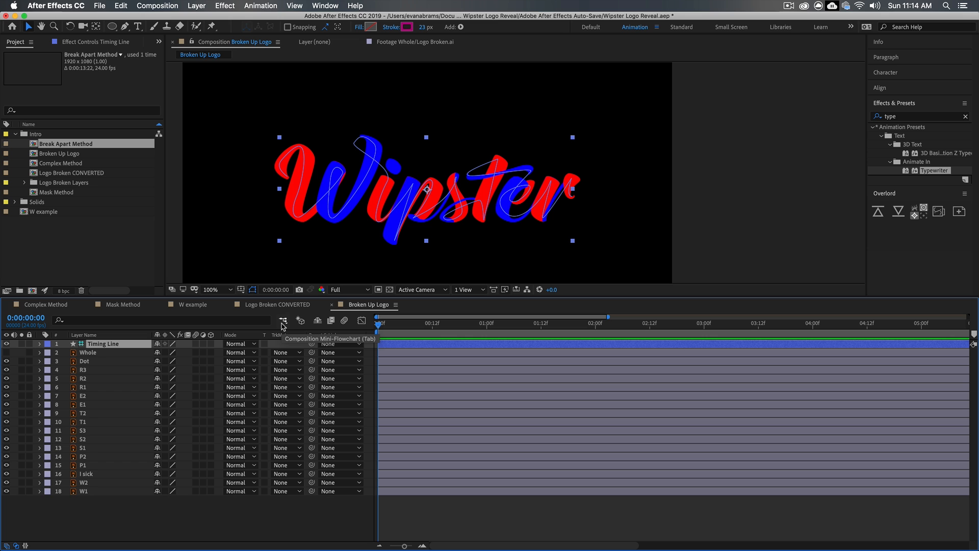
{"action": "mouse_move", "coordinate": [397, 345]}
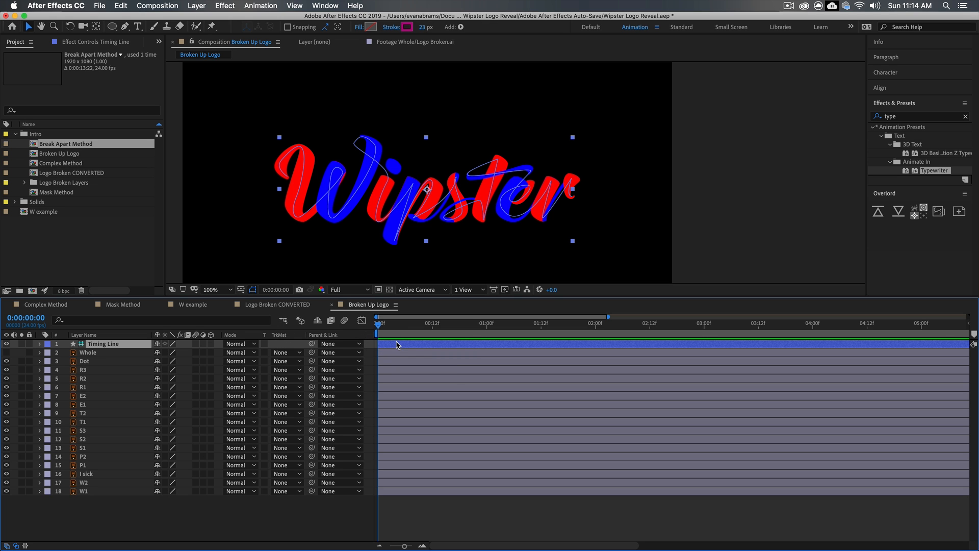
{"action": "left_click", "coordinate": [40, 344]}
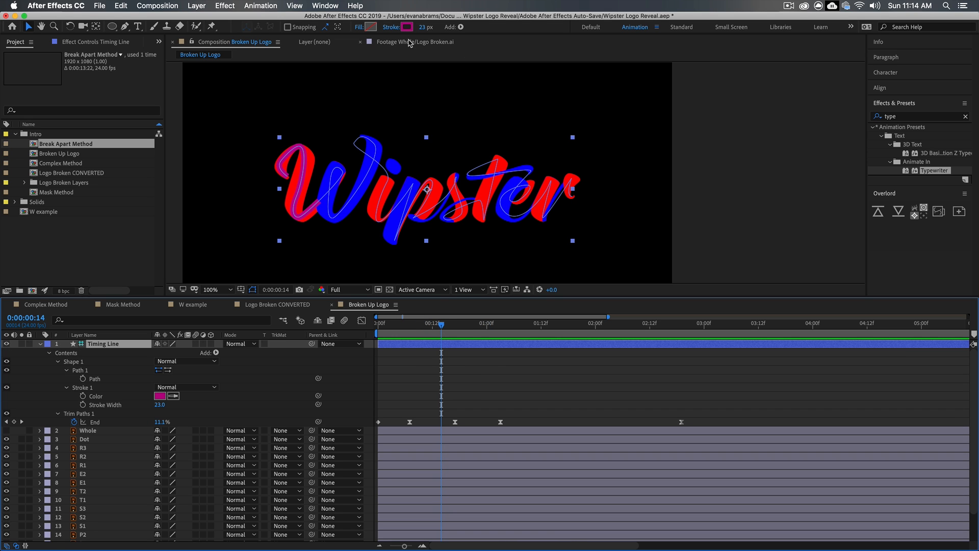
{"action": "left_click", "coordinate": [160, 396]}
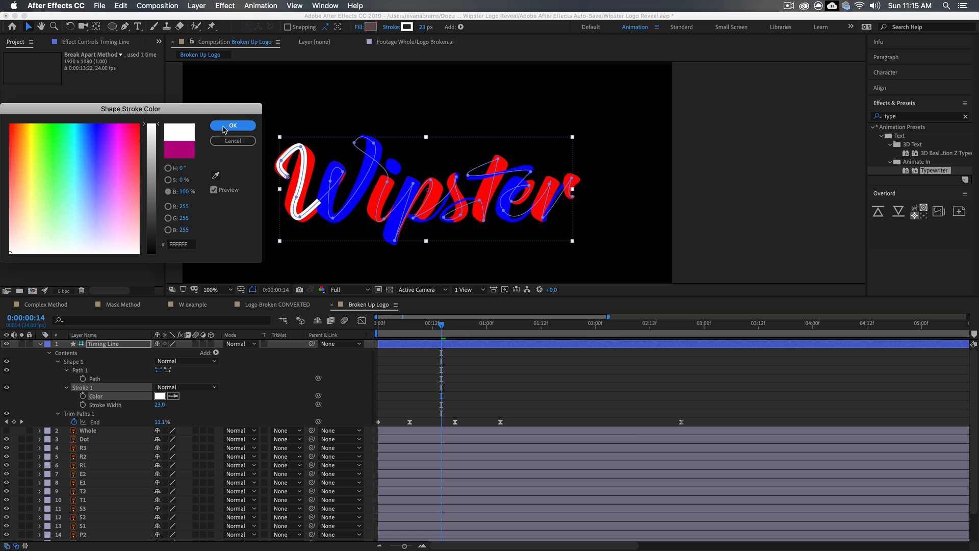
{"action": "left_click", "coordinate": [232, 126]}
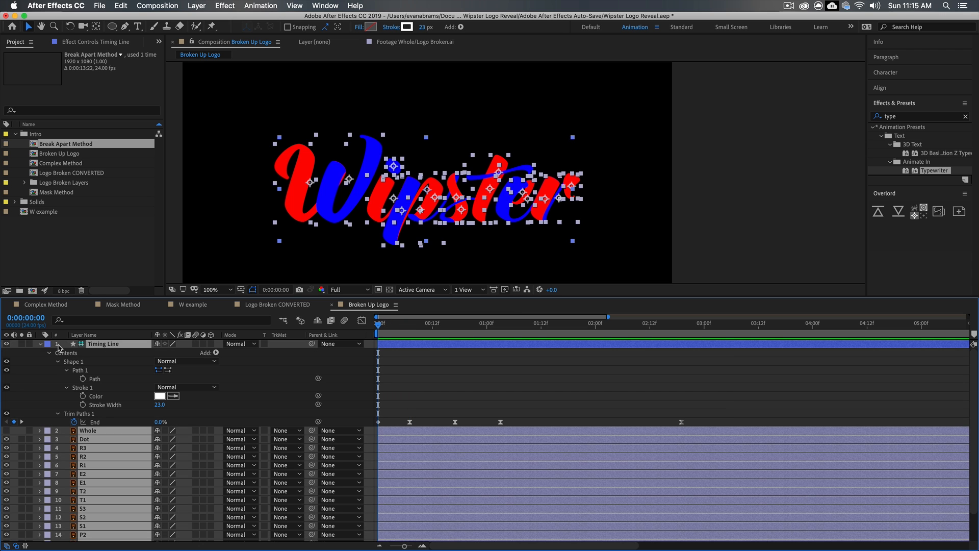
- Collapse Timing Line properties and trim W2 and the next piece layer to staggered in-points
{"action": "left_click", "coordinate": [40, 343]}
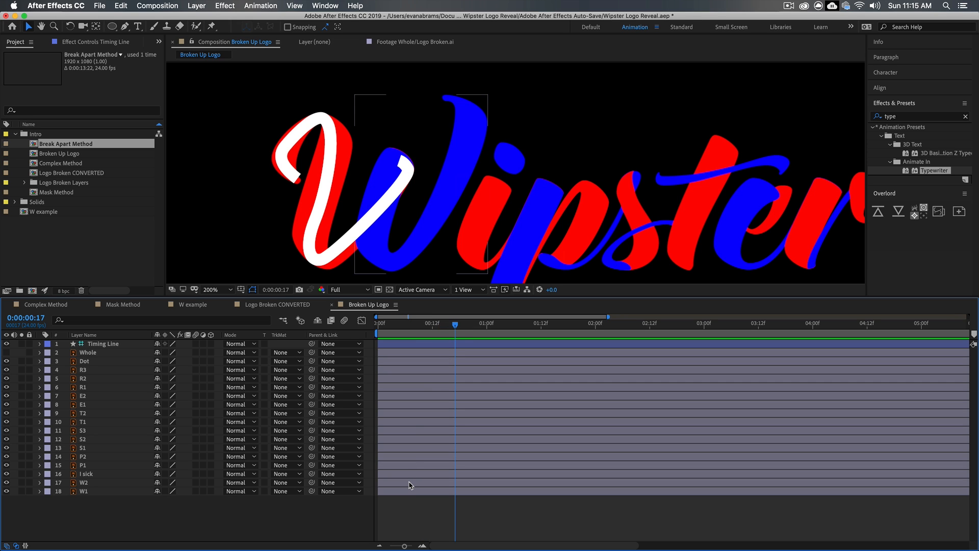
{"action": "left_click", "coordinate": [84, 482]}
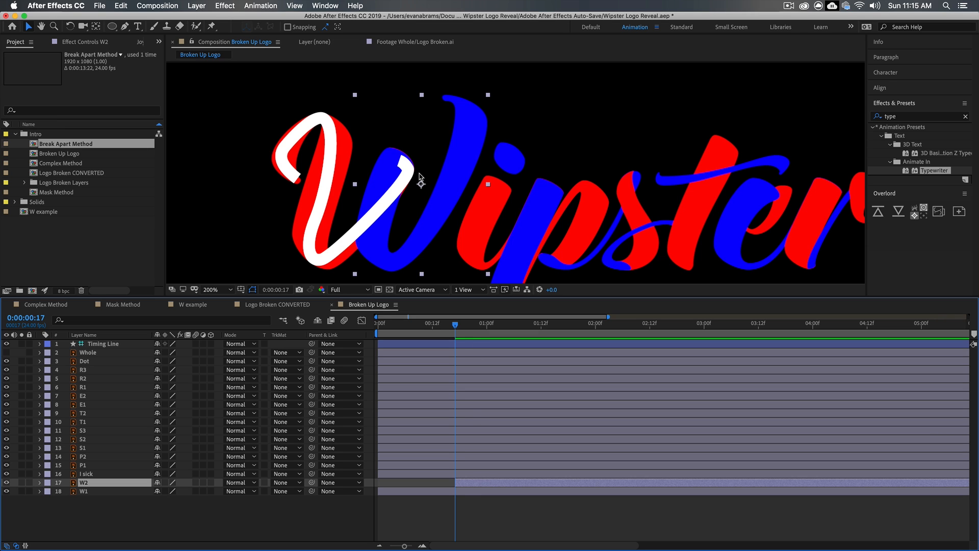
{"action": "mouse_move", "coordinate": [420, 181]}
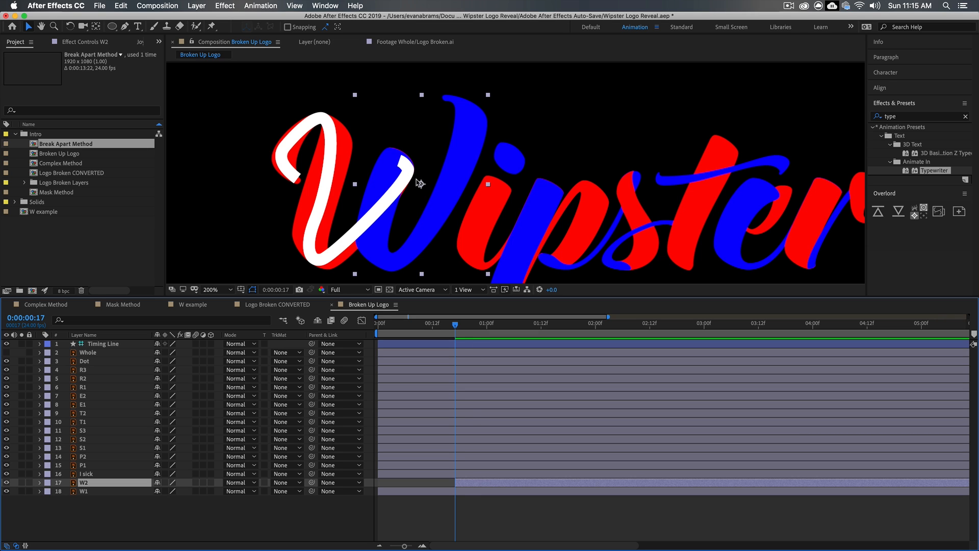
{"action": "mouse_move", "coordinate": [465, 482]}
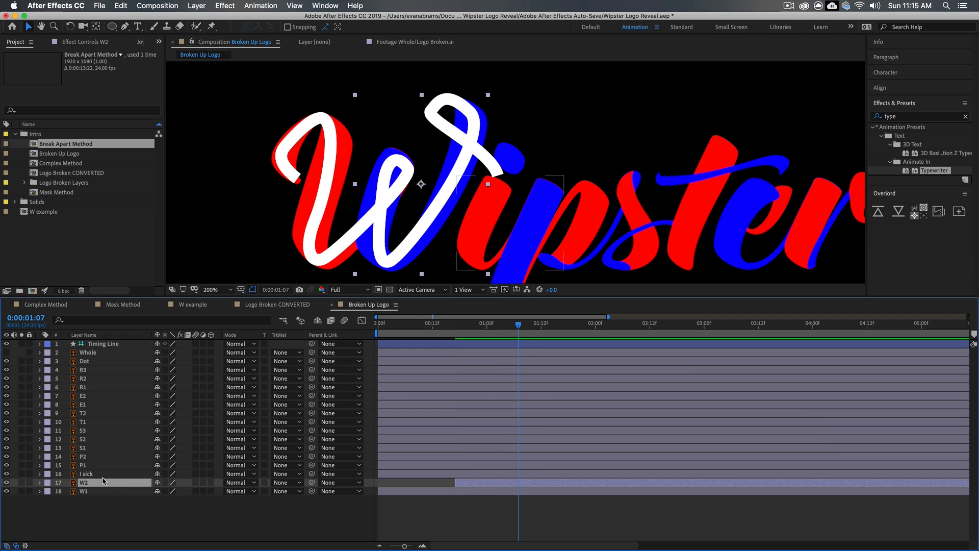
{"action": "left_click", "coordinate": [85, 473]}
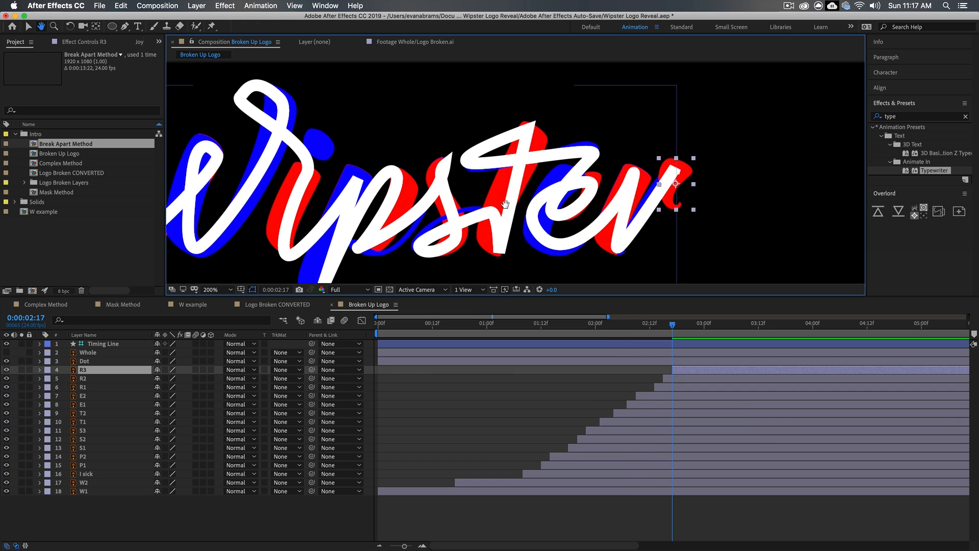
- Hide the Timing Line guide, scrub near the start, and switch to Logo Broken CONVERTED
{"action": "left_click", "coordinate": [84, 361]}
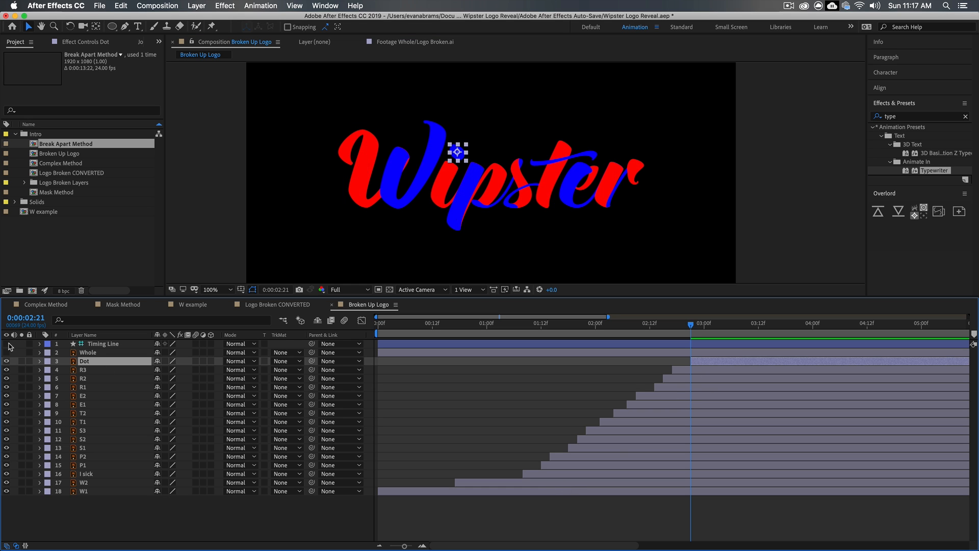
{"action": "left_click", "coordinate": [103, 344]}
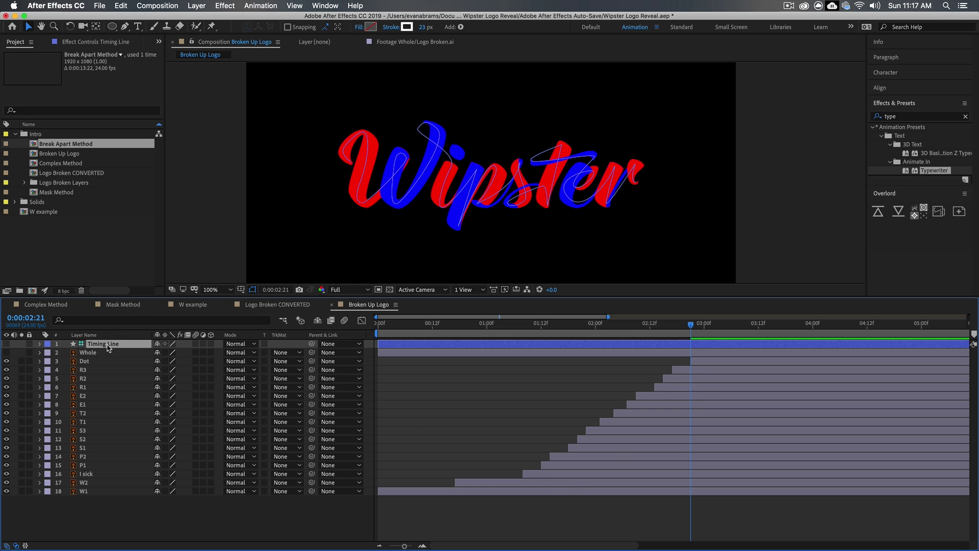
{"action": "left_click", "coordinate": [378, 323]}
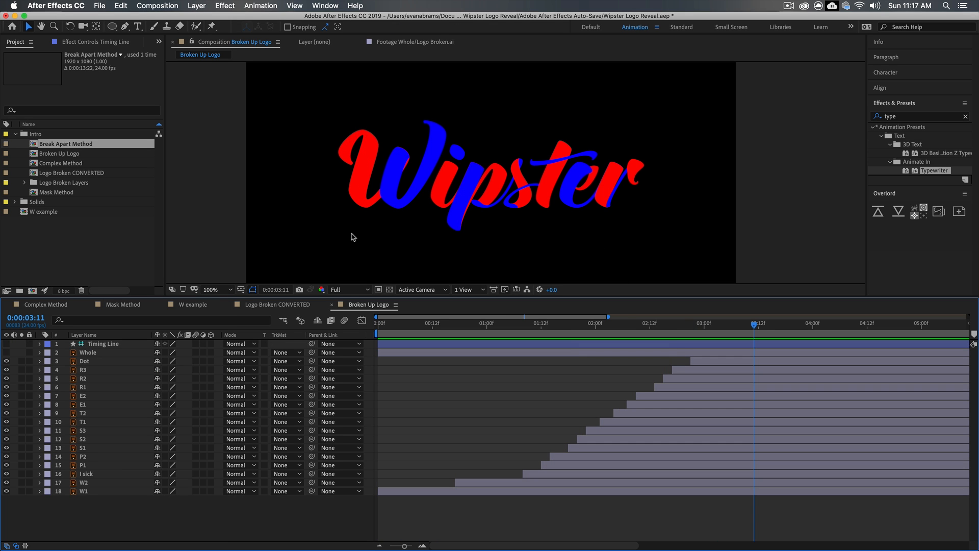
{"action": "left_click", "coordinate": [210, 289]}
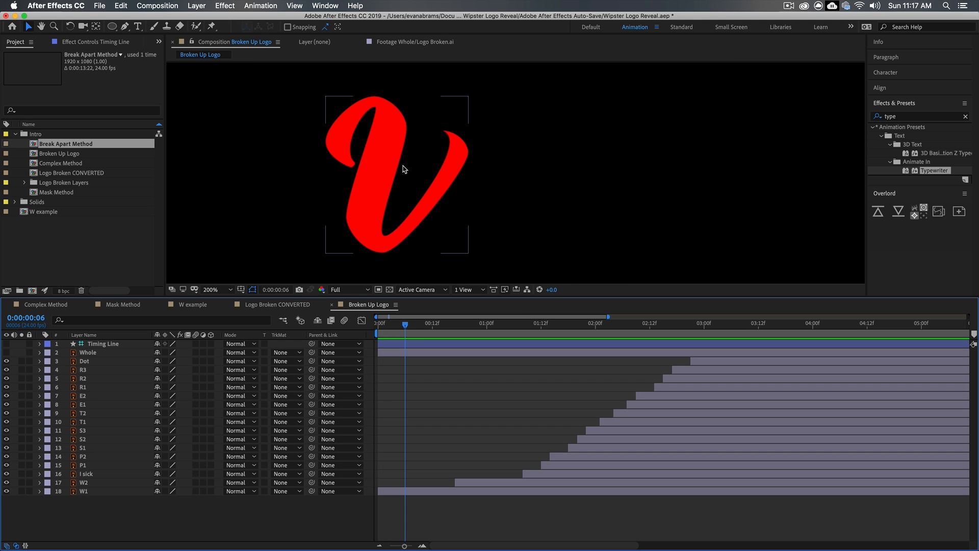
{"action": "mouse_move", "coordinate": [394, 173]}
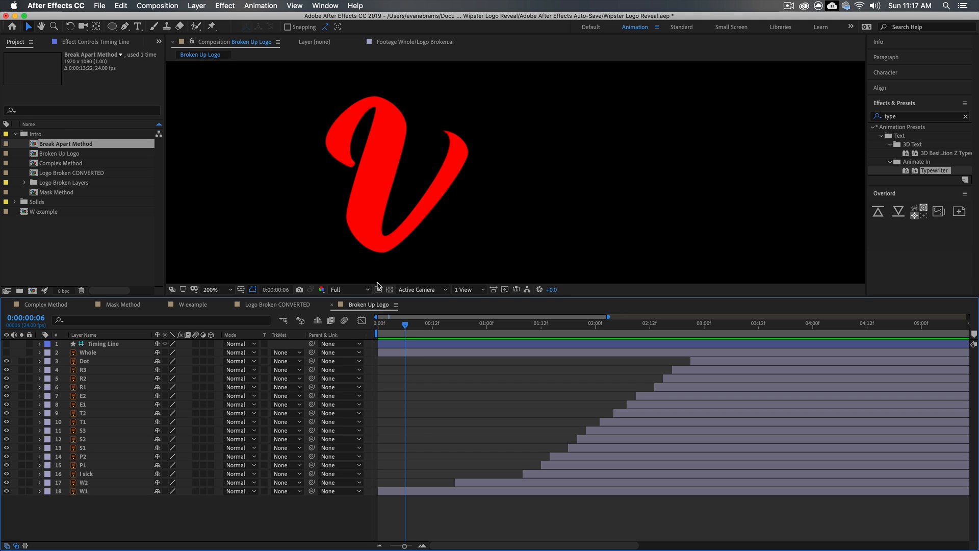
{"action": "left_click", "coordinate": [271, 304]}
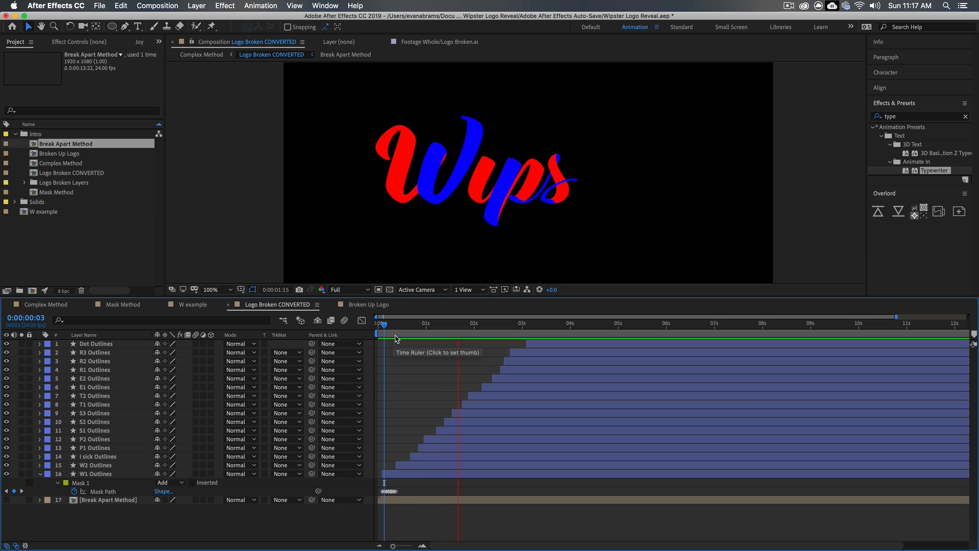
- Step through W1 Outlines Mask Path keyframes, checking the mask at frame 4
{"action": "left_click", "coordinate": [504, 323]}
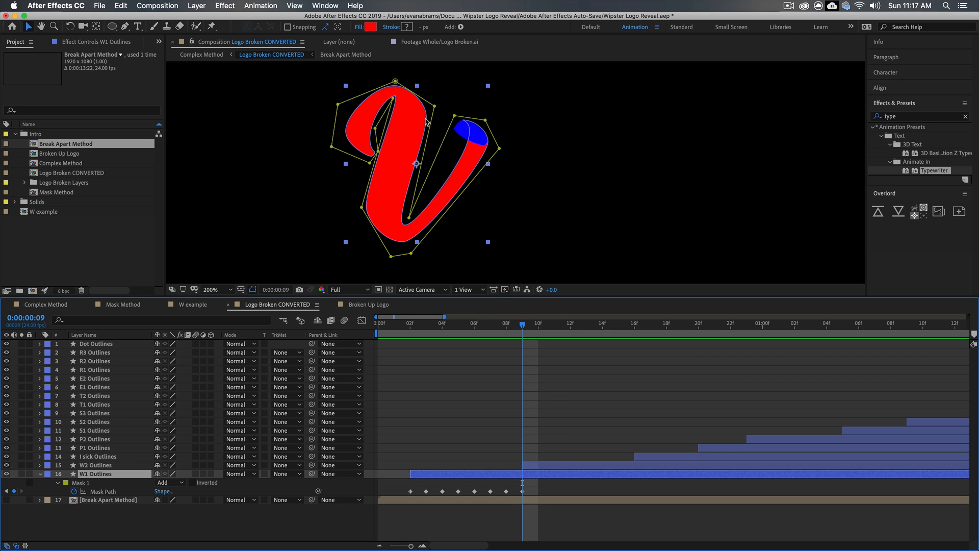
{"action": "mouse_move", "coordinate": [526, 398]}
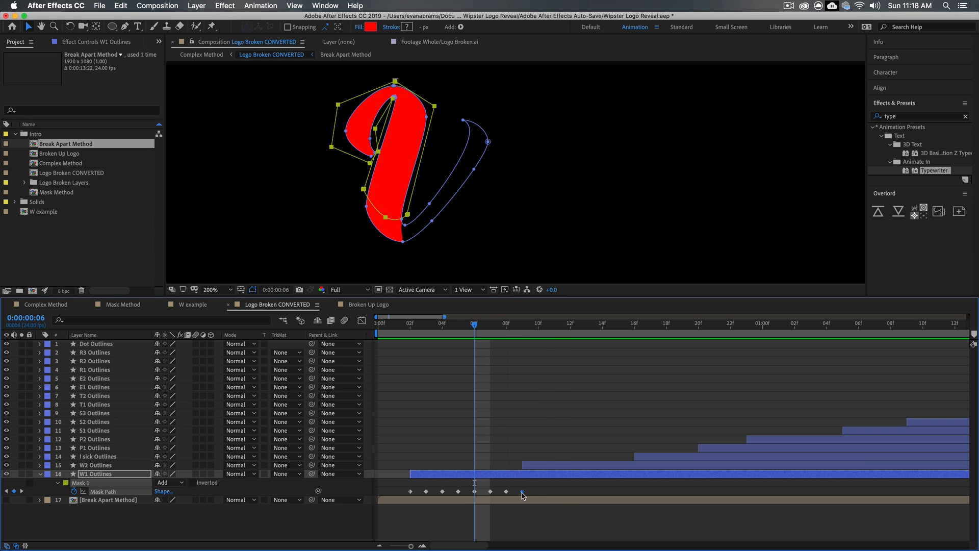
{"action": "left_click", "coordinate": [458, 323]}
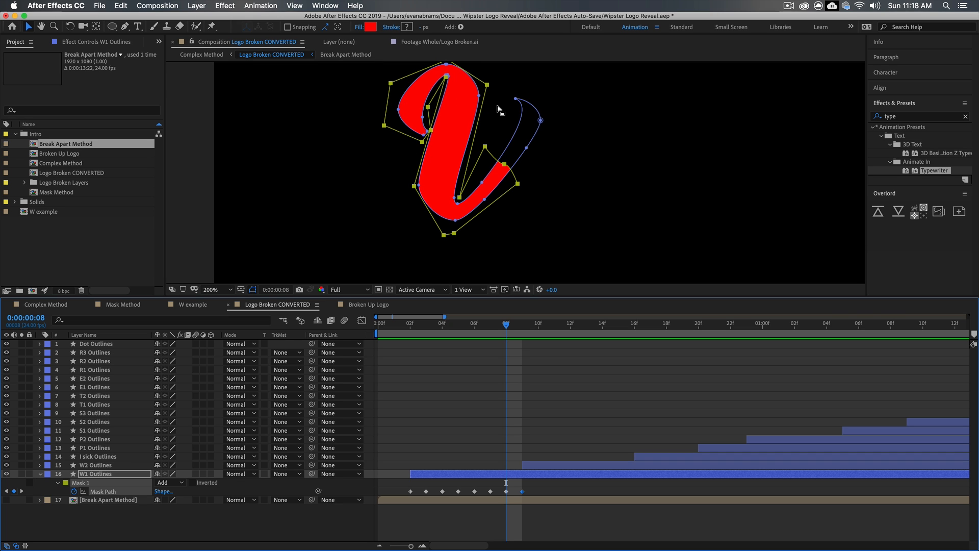
{"action": "left_click", "coordinate": [211, 289]}
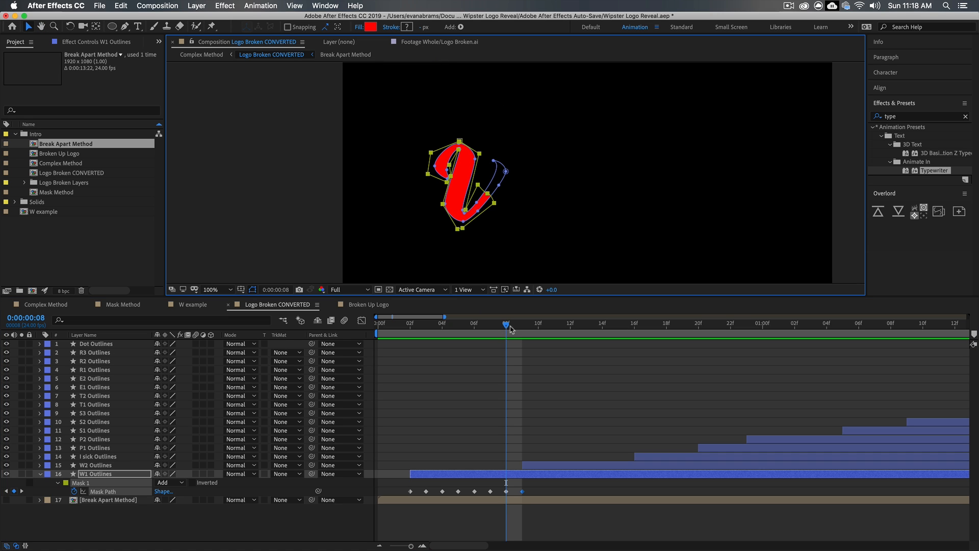
{"action": "left_click", "coordinate": [521, 323]}
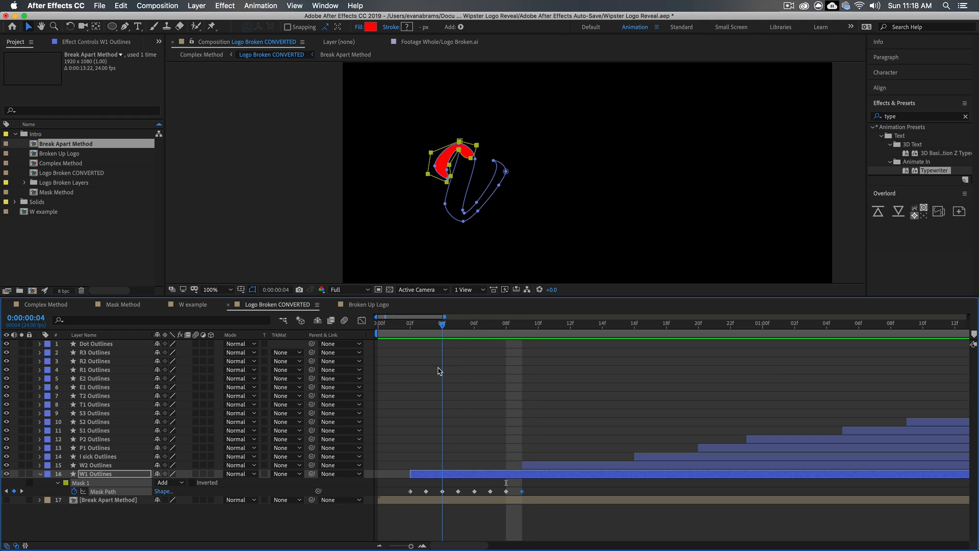
{"action": "left_click", "coordinate": [409, 324]}
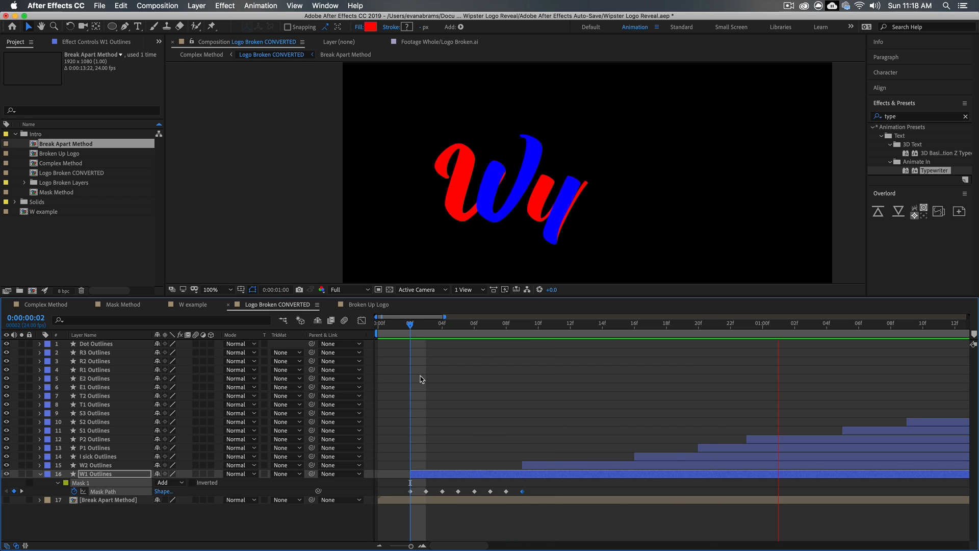